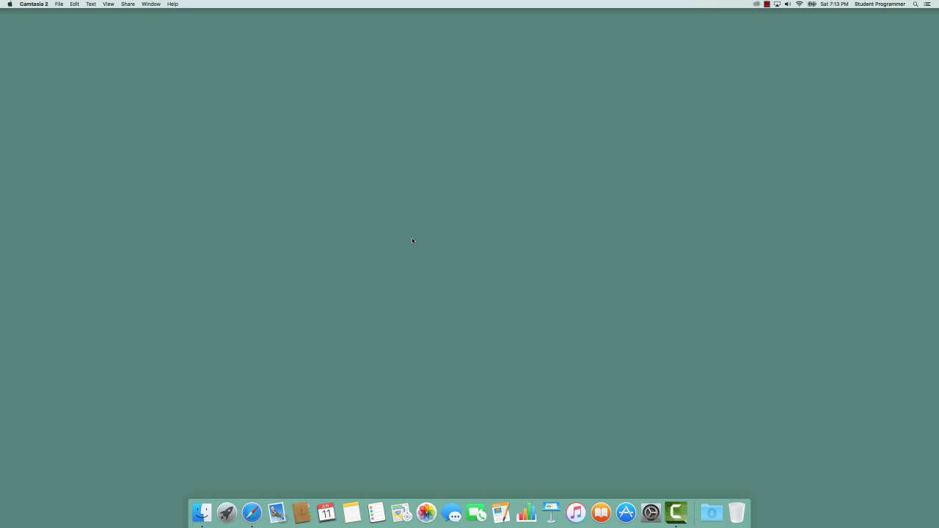
mouse_move(201, 513)
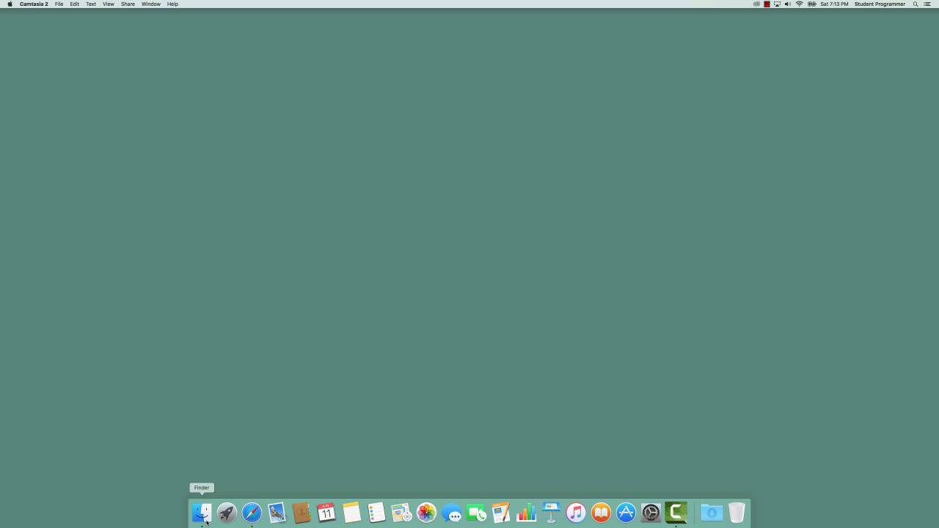
In a new Finder window, browse Applications and expand the Python 3.4 folder
click(202, 513)
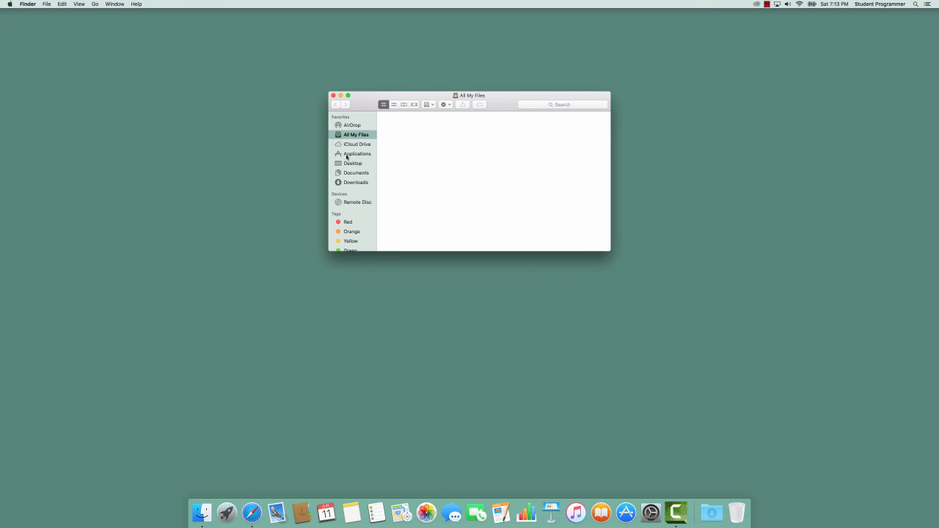
click(356, 153)
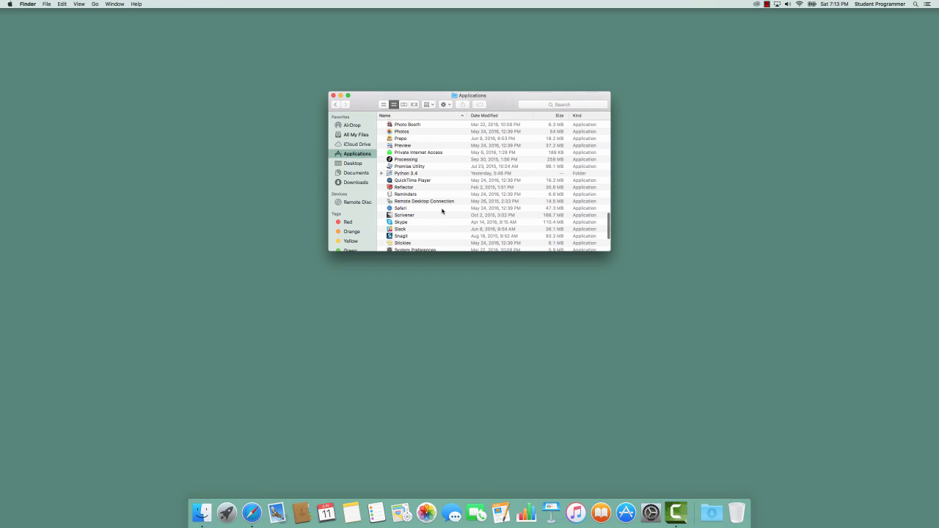
mouse_move(418, 178)
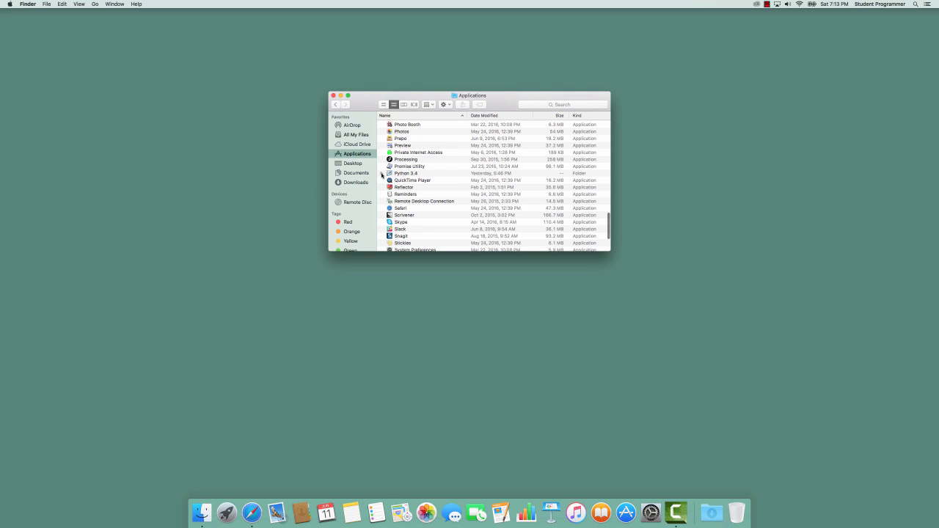
click(381, 173)
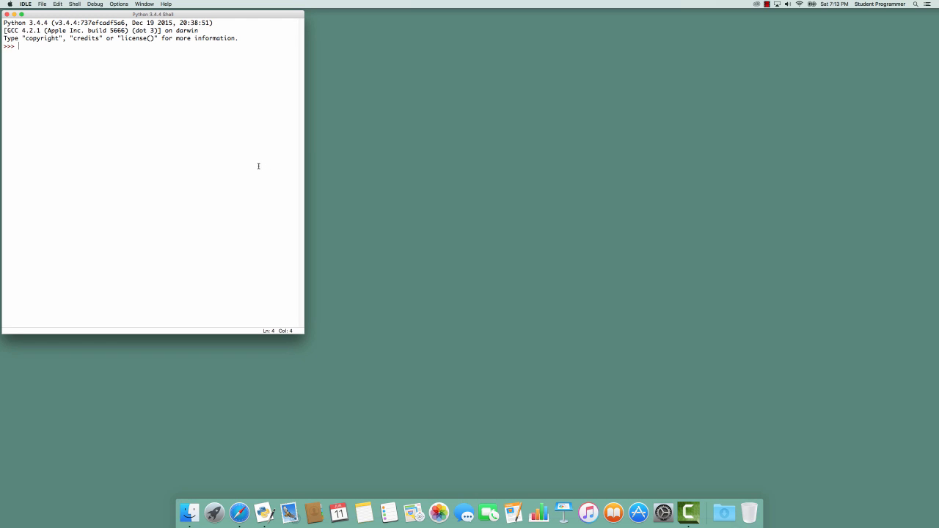
mouse_move(214, 149)
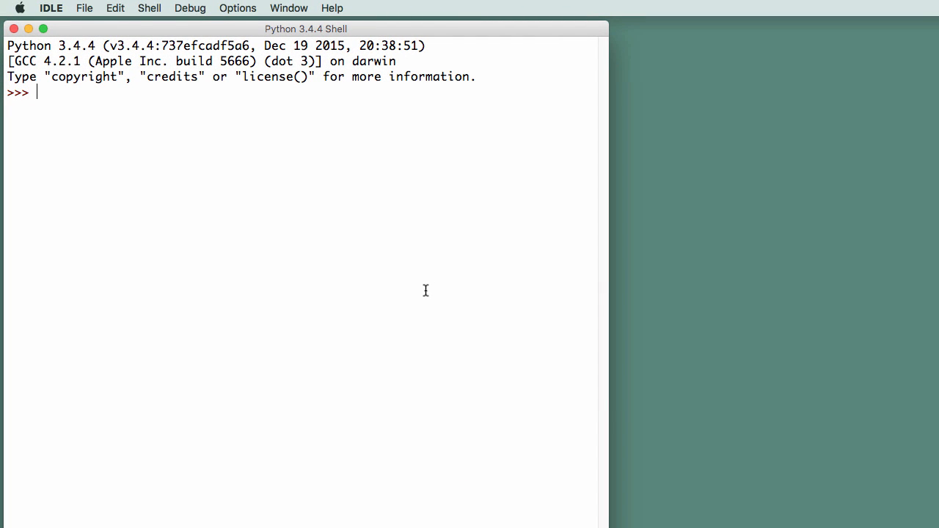
mouse_move(422, 289)
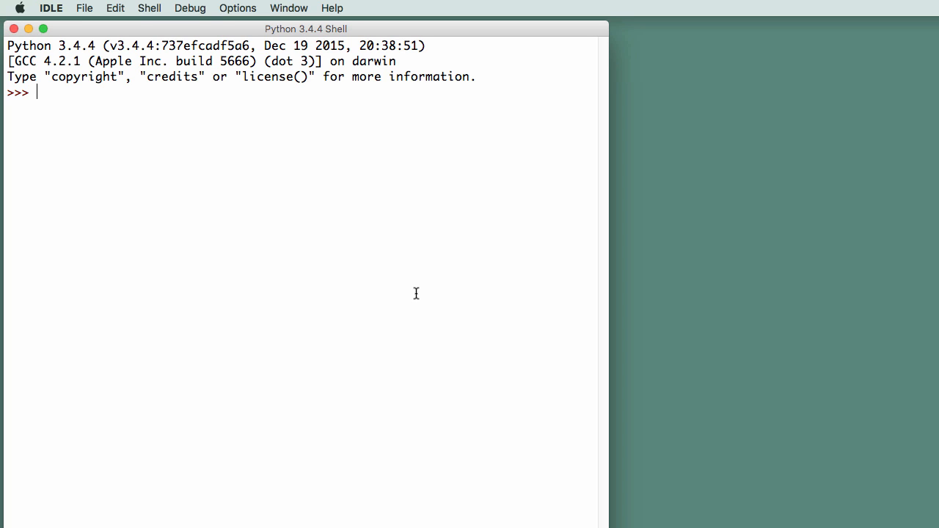
Enter print('Hello World!') at the shell's >>> prompt
text(print)
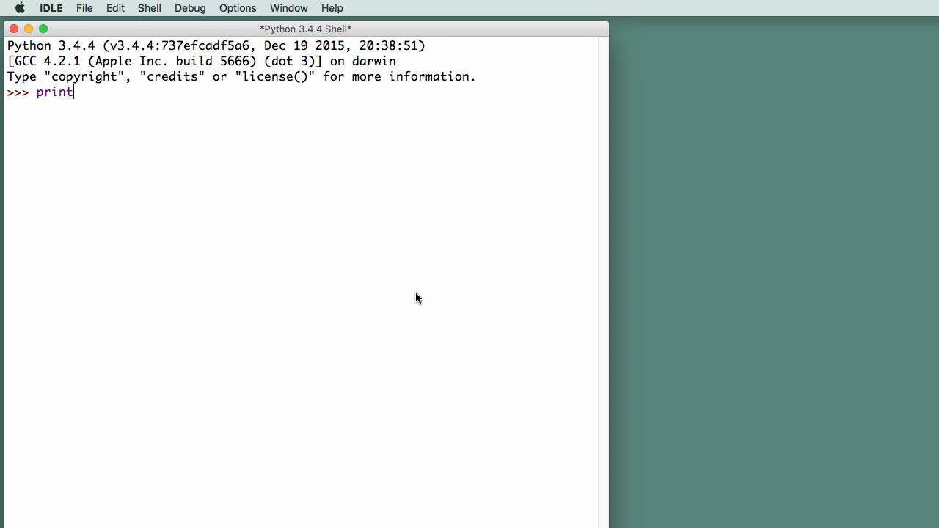
text(()
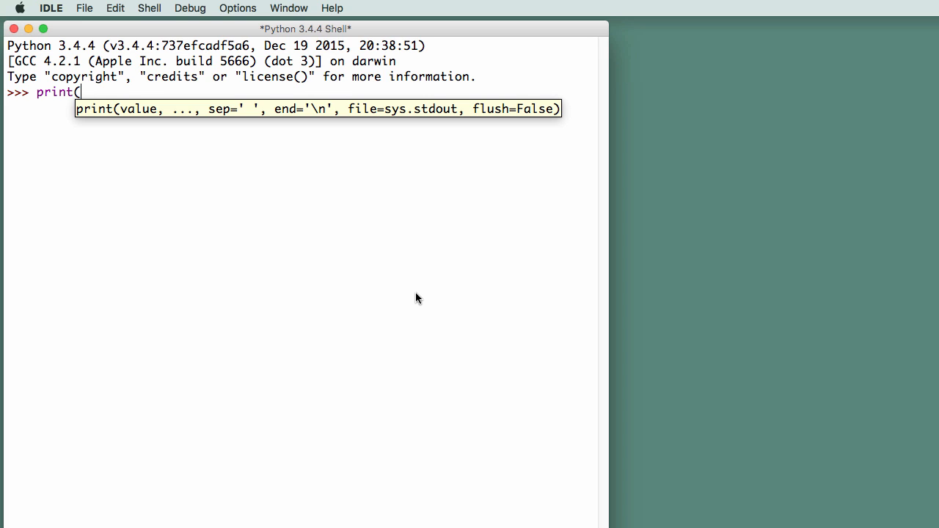
text('Hello Wopr)
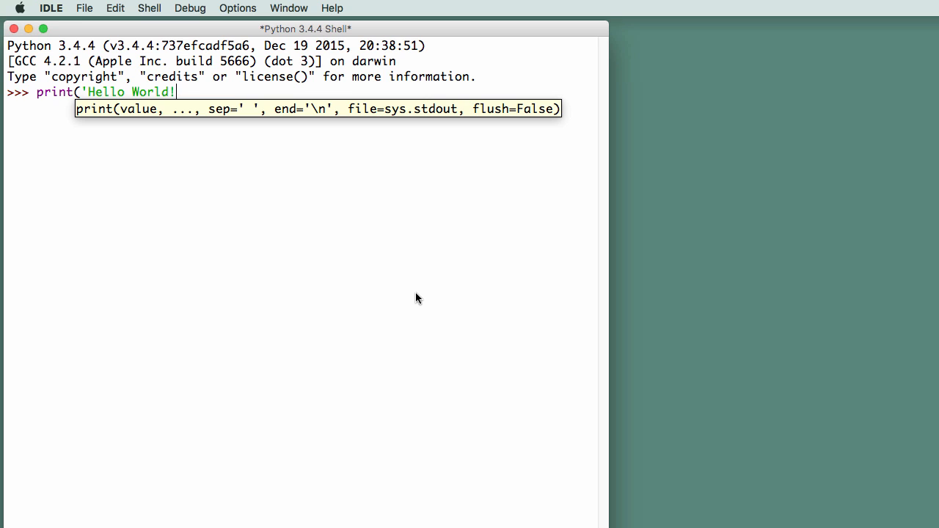
text())
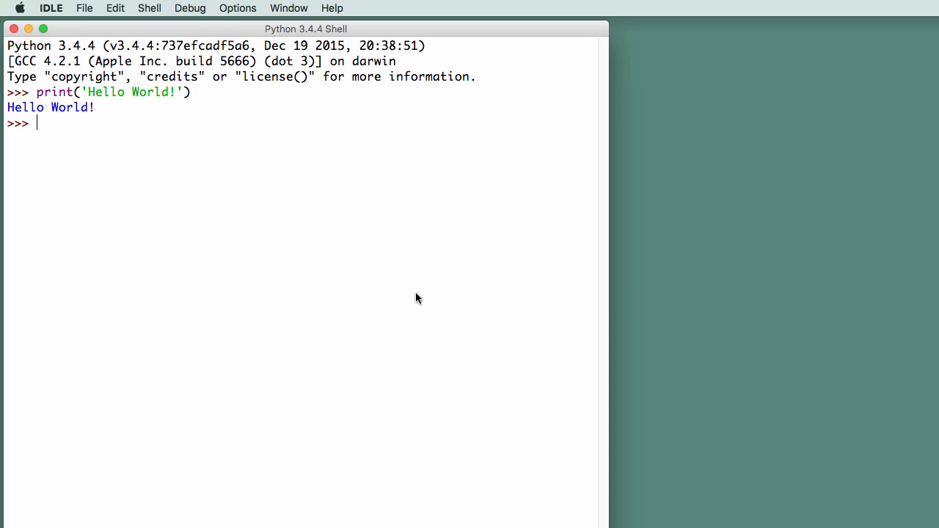
Assign name = 'Lileu' in the shell
text(nam)
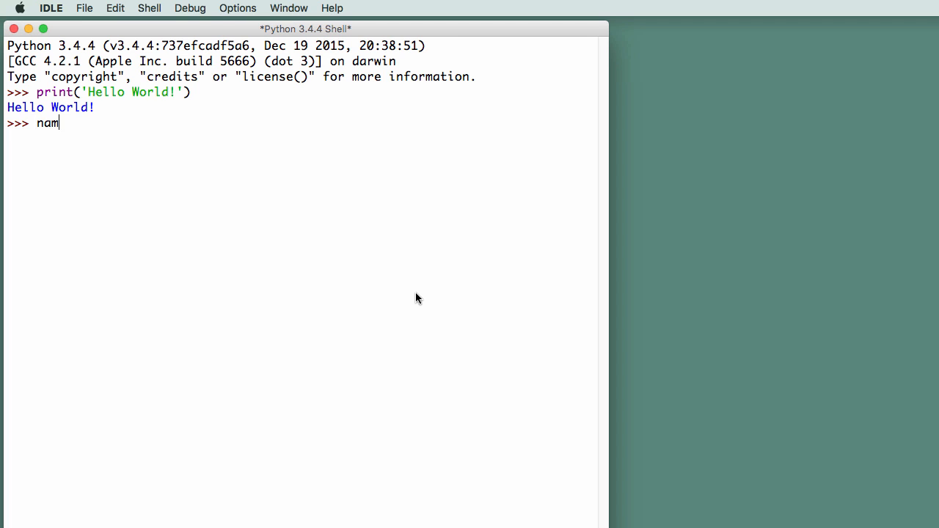
text(e = ')
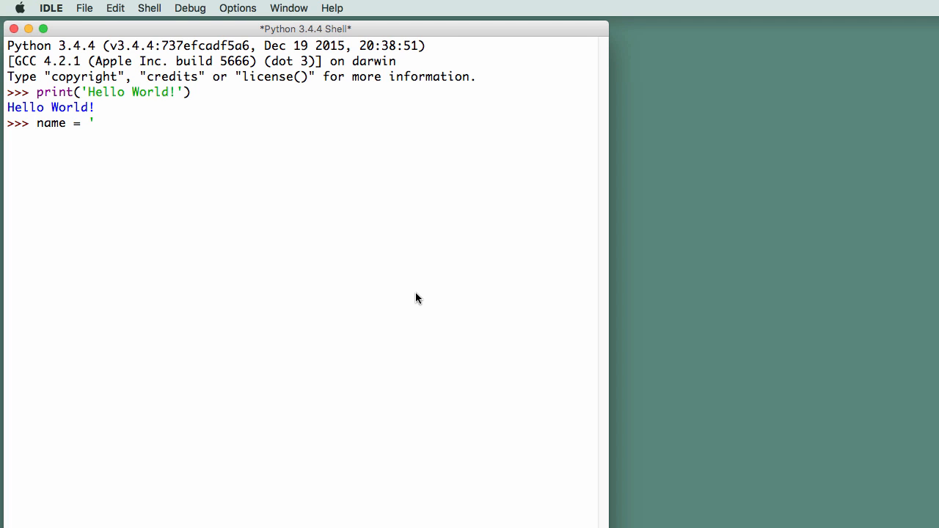
text(Lileu')
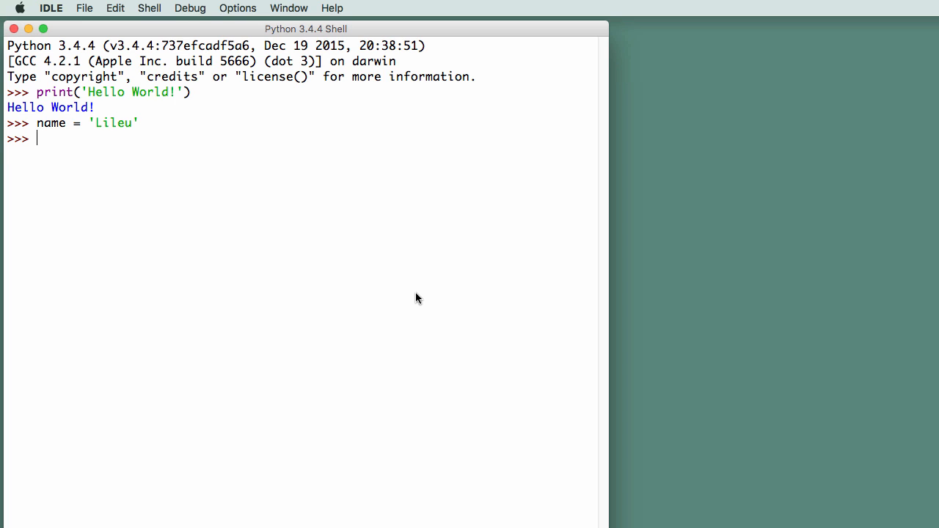
Run print('My dog is named', name) to show the dog's name
text(print)
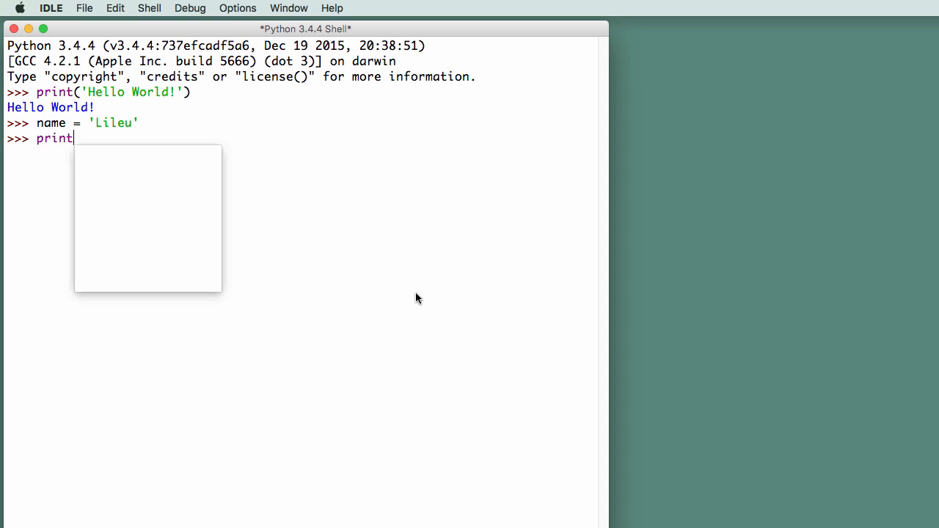
text(('My dog is name)
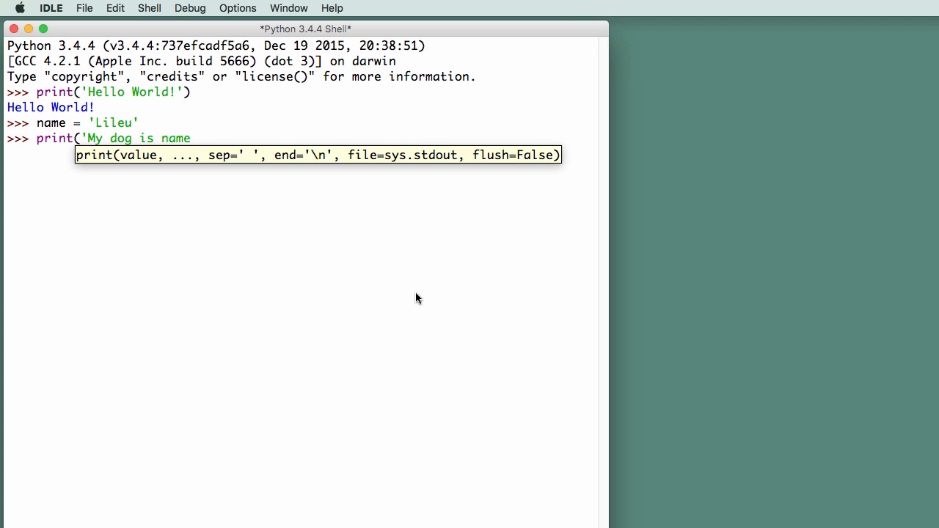
text(d',)
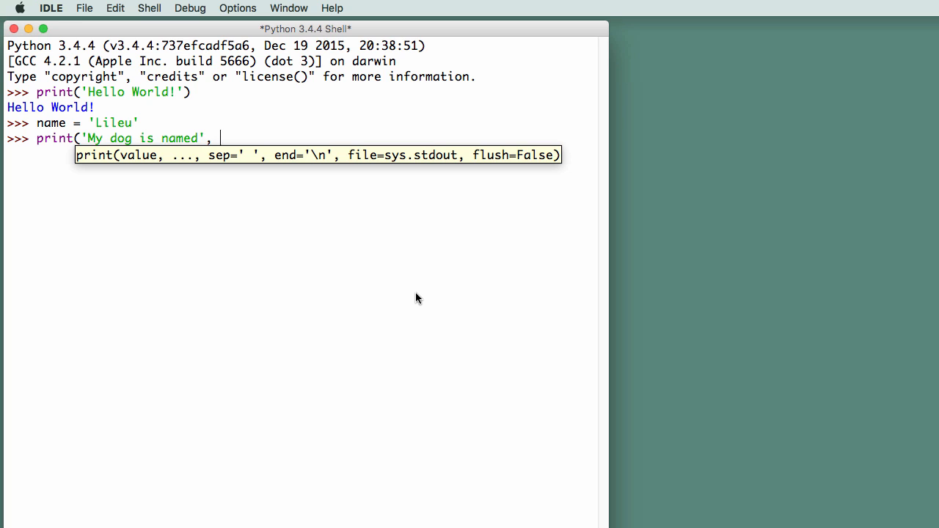
text(na)
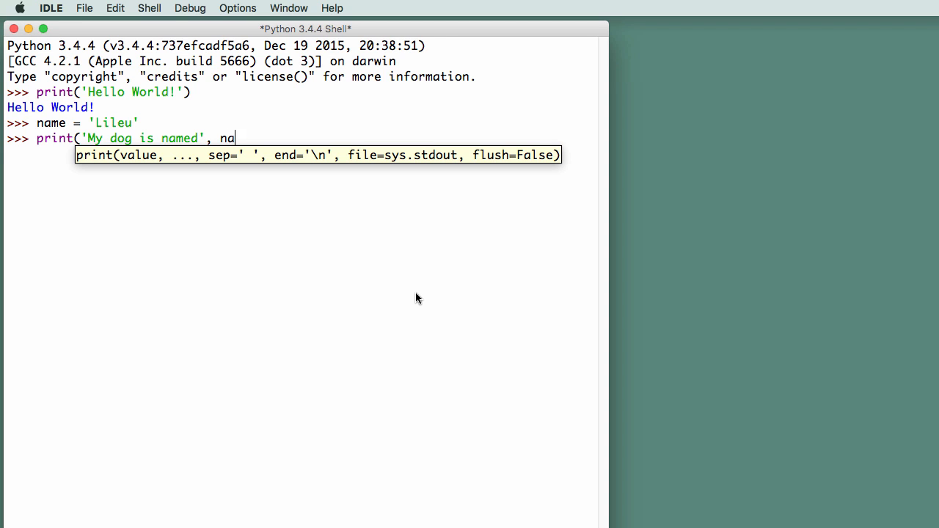
key(Return)
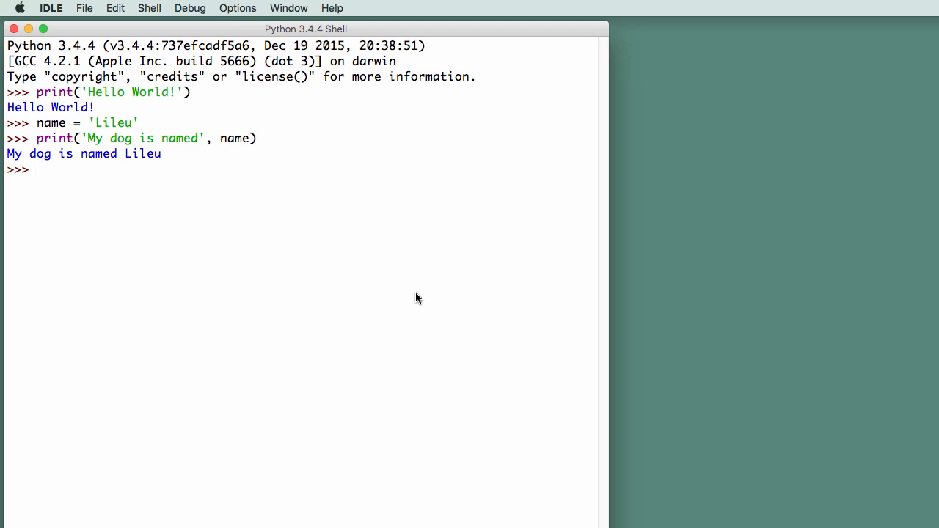
mouse_move(419, 295)
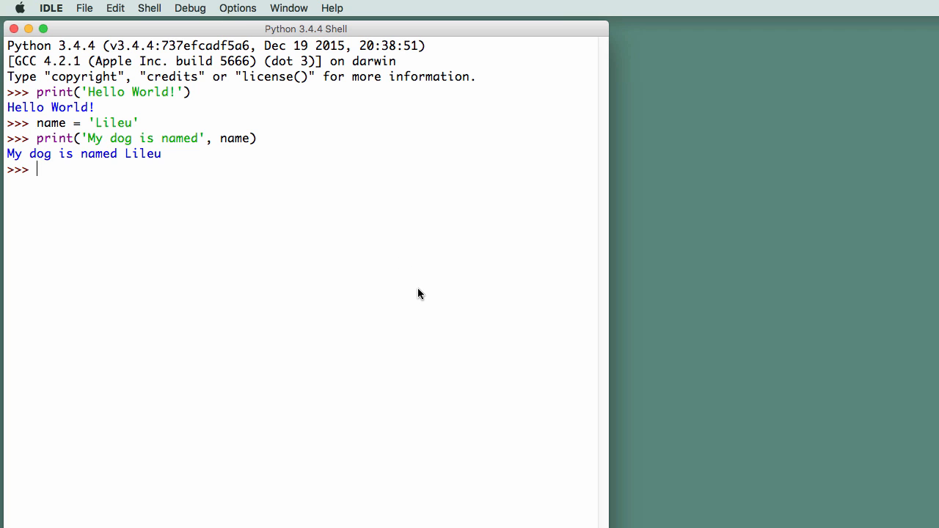
Create a blank untitled script with File > New File
click(86, 8)
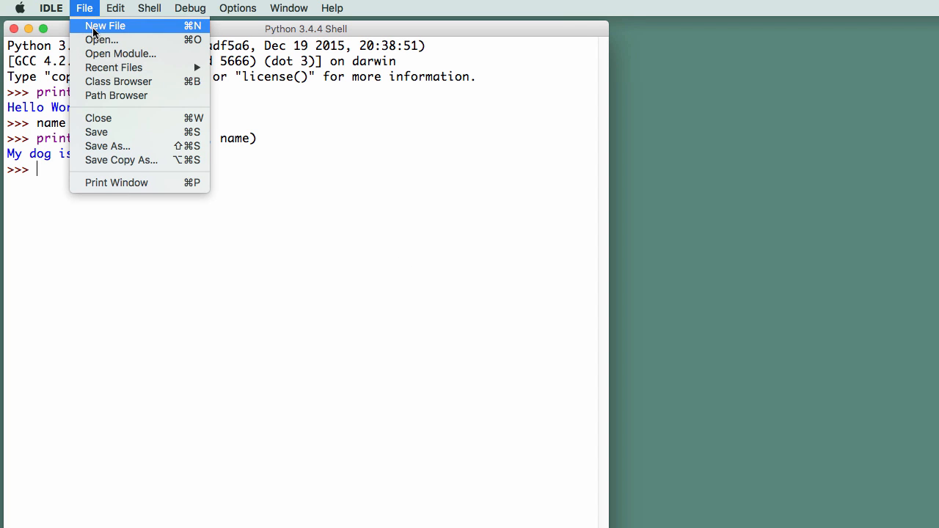
click(105, 25)
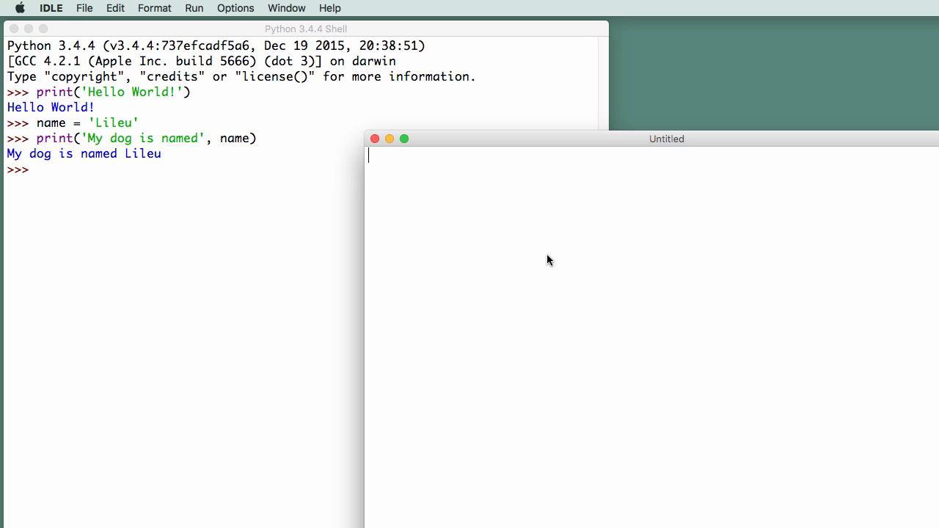
click(84, 8)
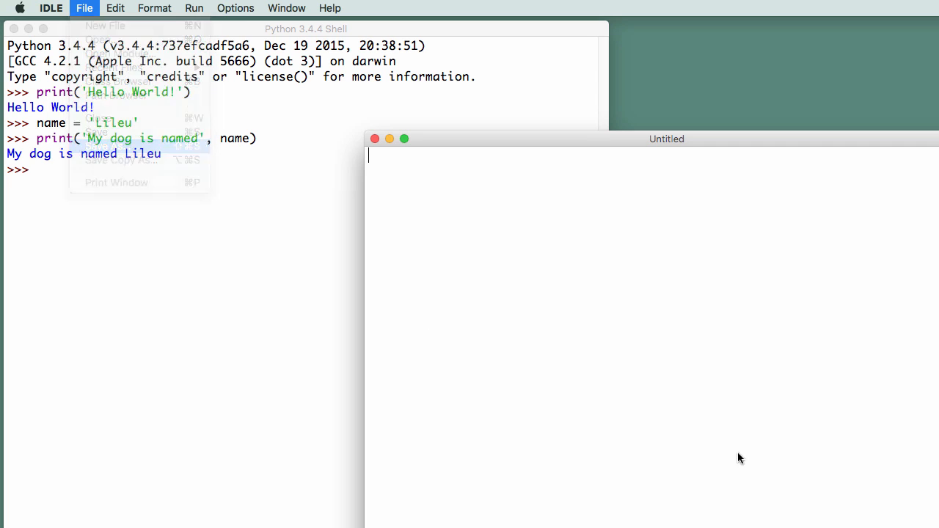
In the expanded save dialog, create a 'Python Projects' folder inside Documents
click(117, 144)
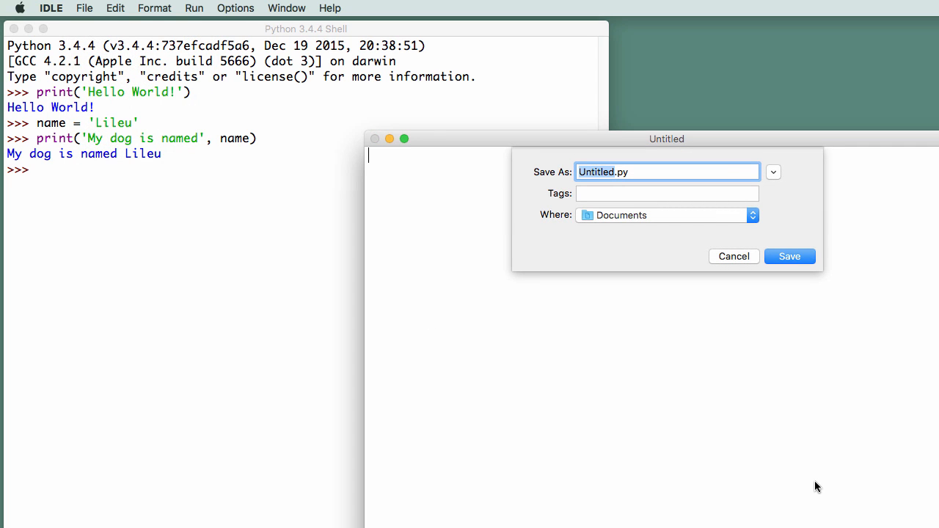
click(772, 171)
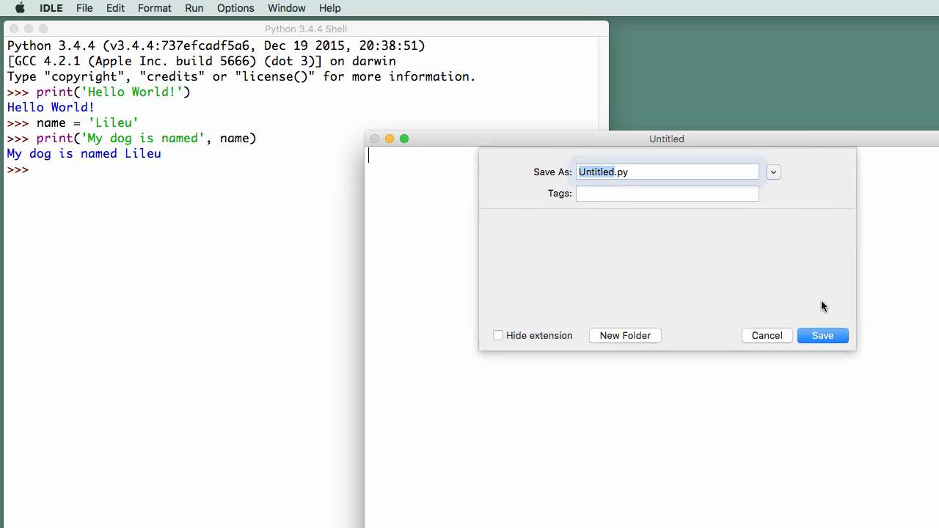
click(772, 172)
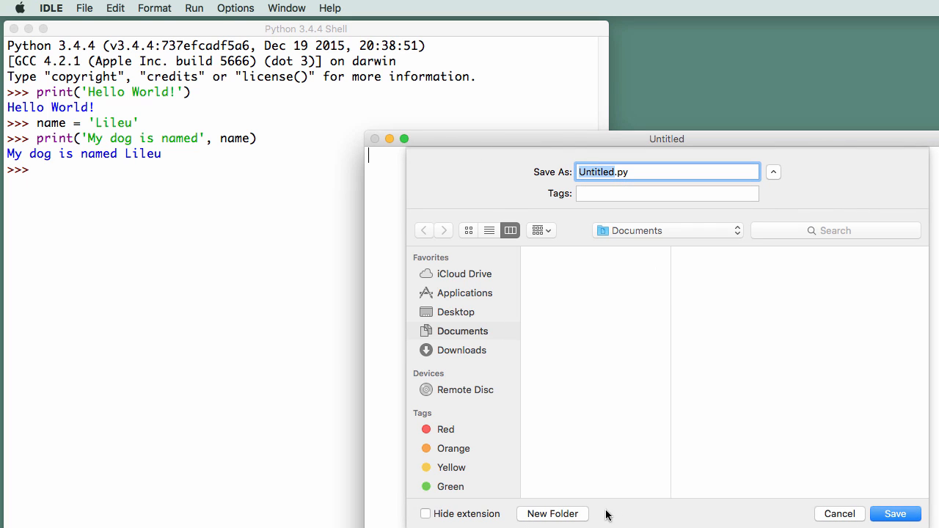
mouse_move(647, 237)
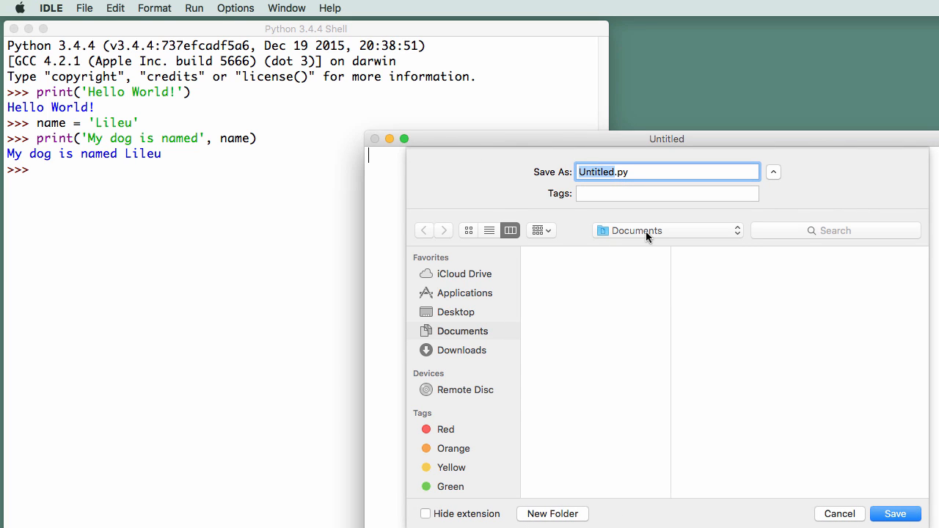
mouse_move(553, 520)
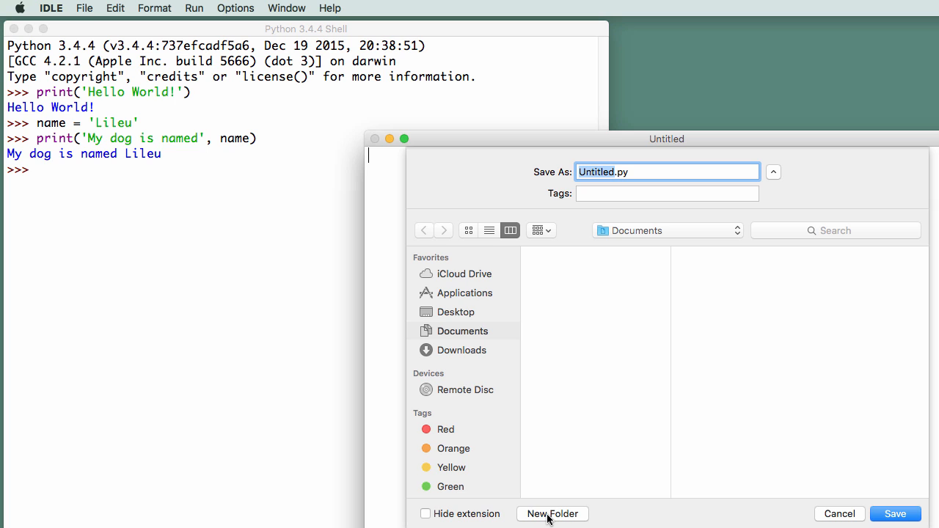
click(552, 513)
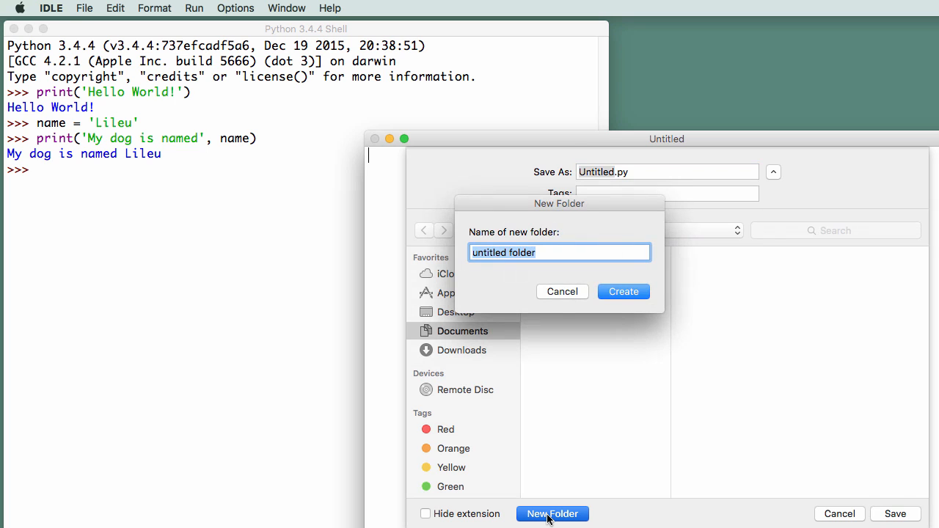
text(Python Projects)
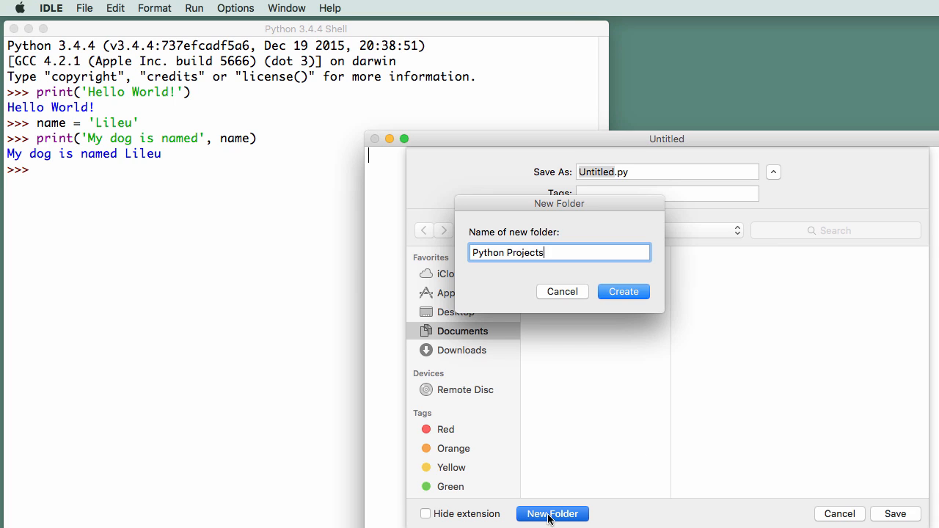
click(623, 292)
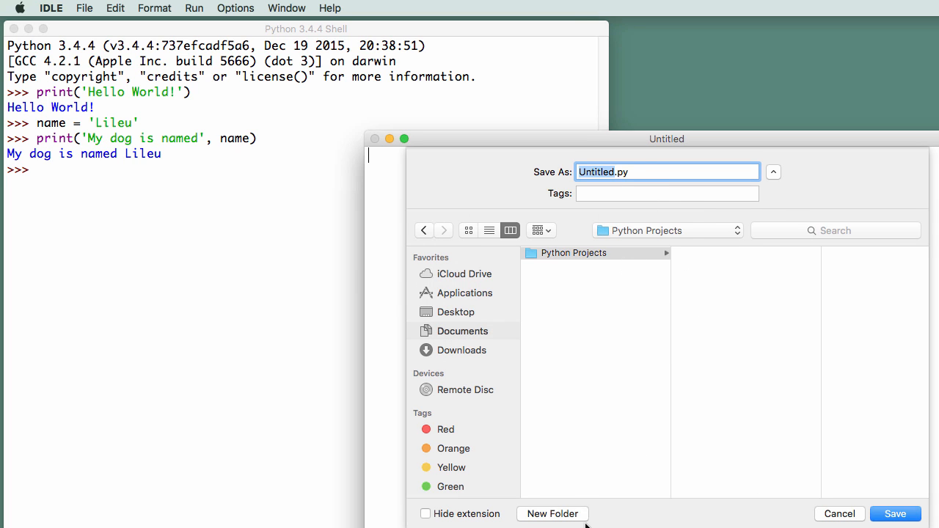
mouse_move(563, 520)
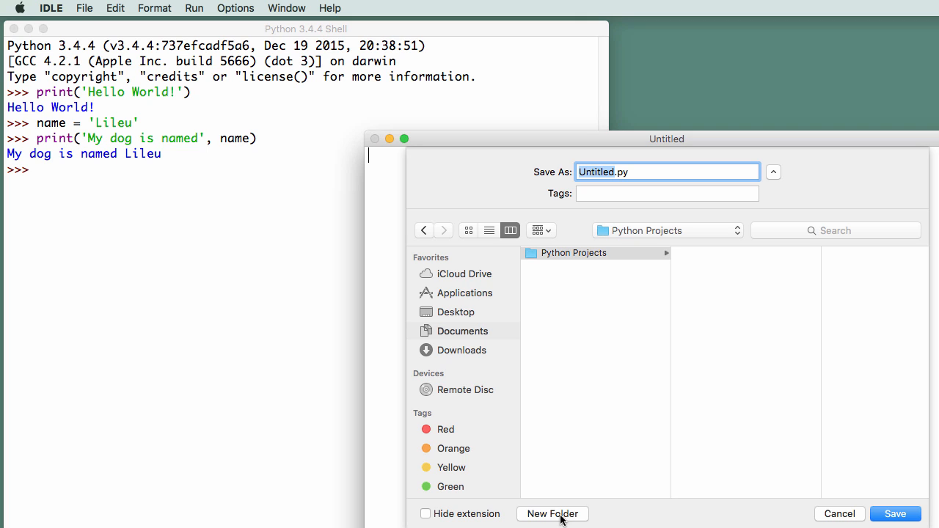
Add a new 'Hello World' folder inside Python Projects
click(553, 513)
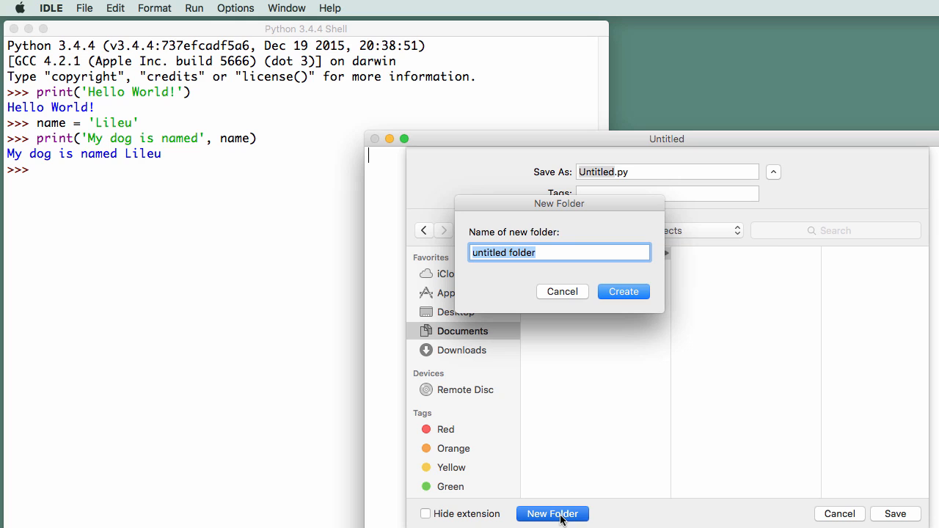
text(Hello World)
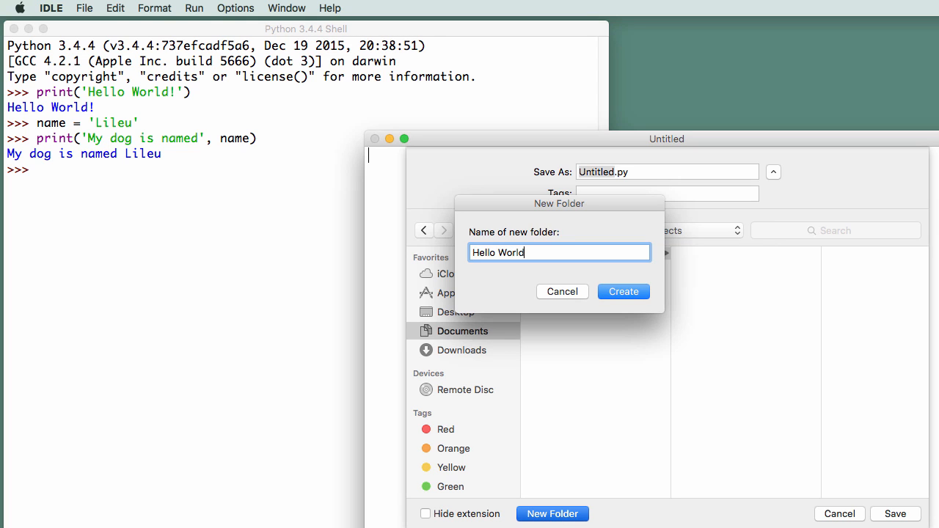
click(623, 291)
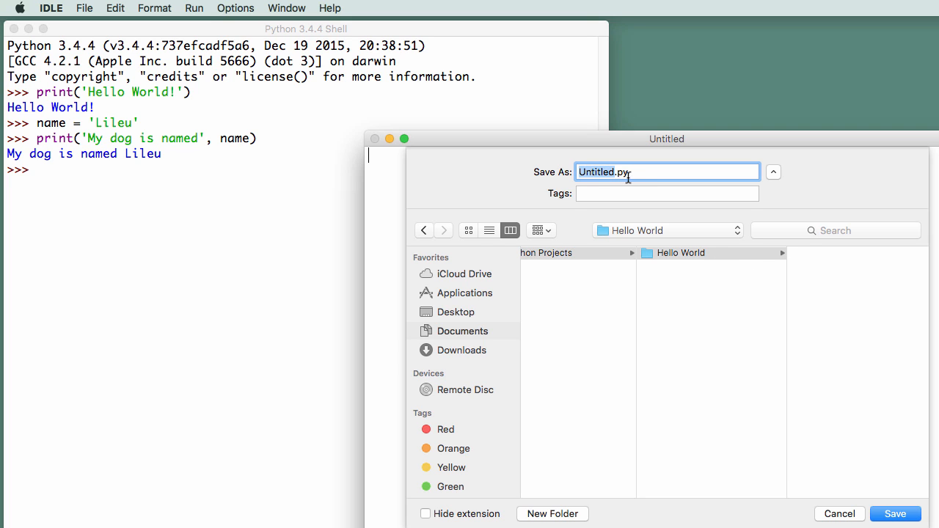
mouse_move(642, 184)
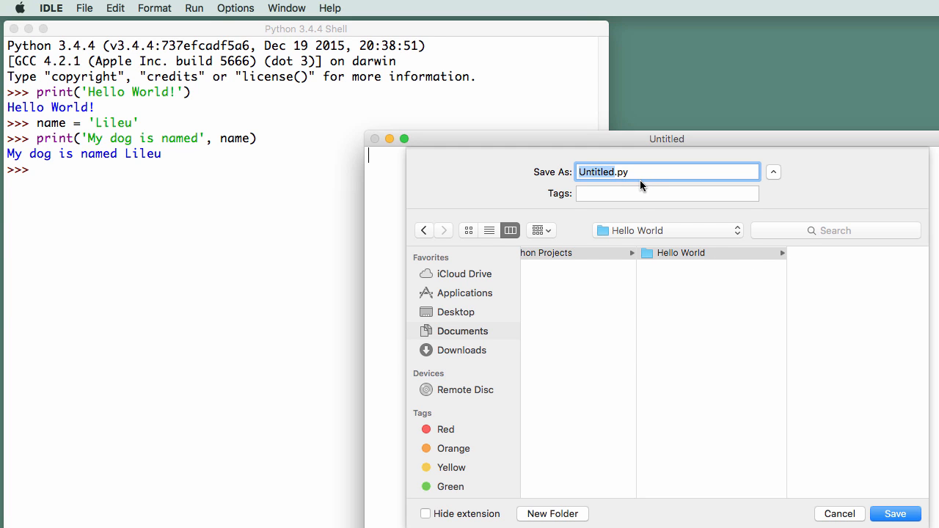
mouse_move(615, 181)
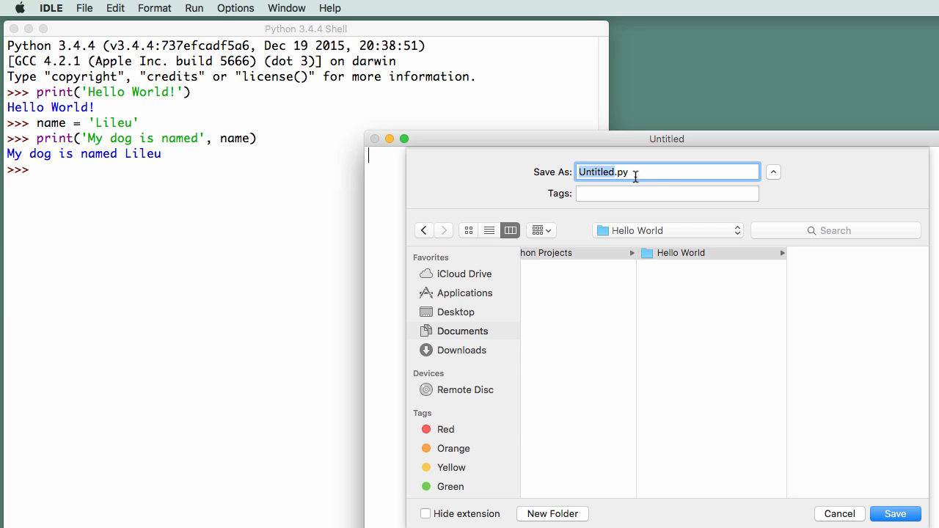
mouse_move(633, 182)
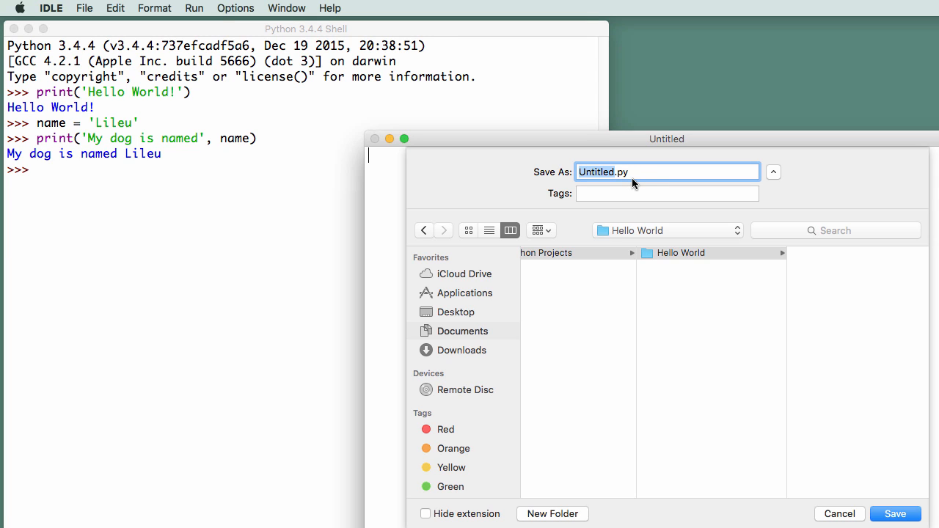
mouse_move(651, 188)
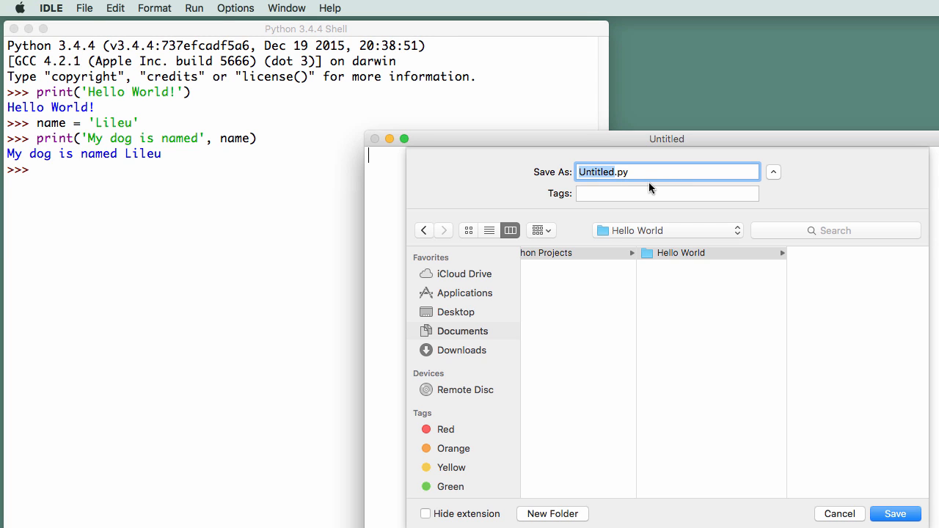
mouse_move(615, 182)
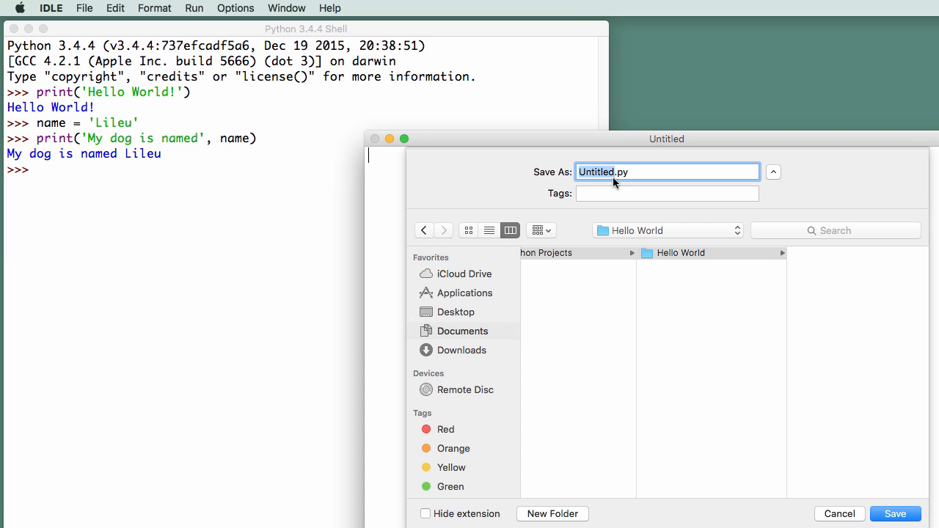
Save the script as 'Hello World.py' in the Hello World folder
text(Hello World.py)
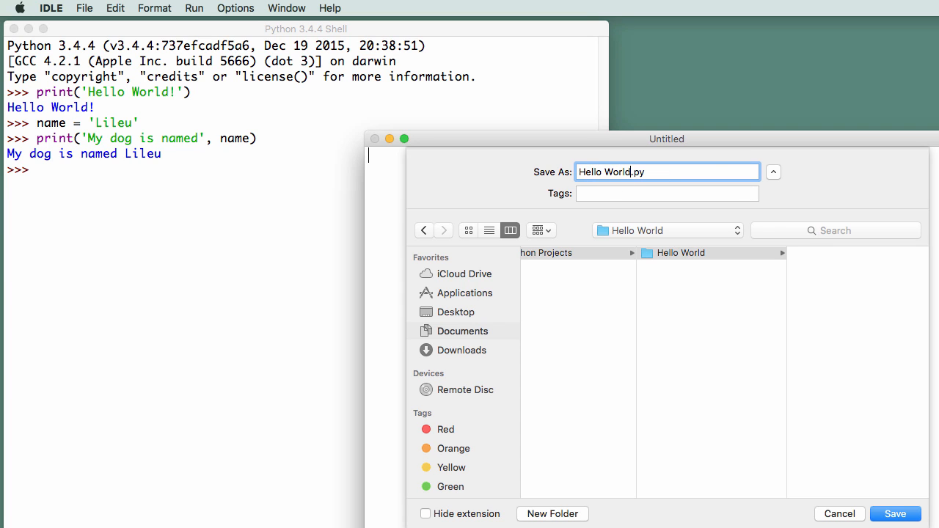
click(678, 252)
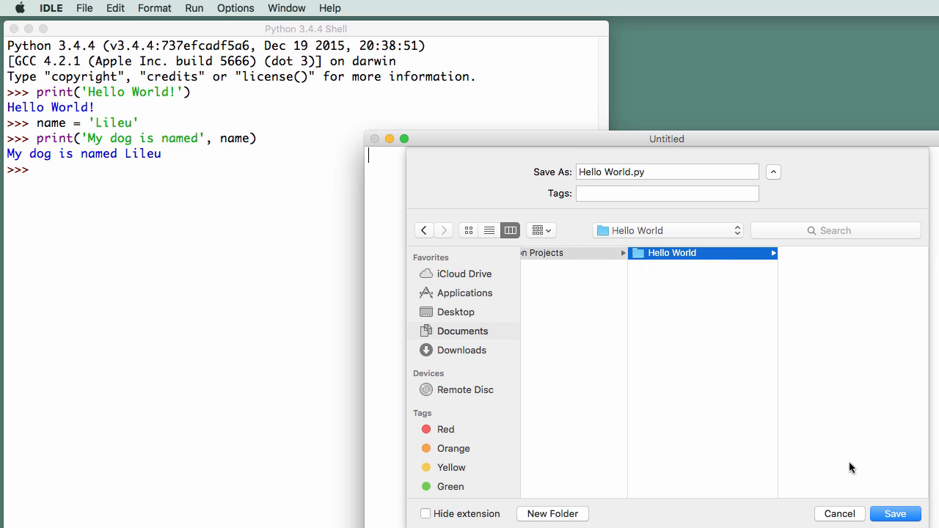
click(895, 514)
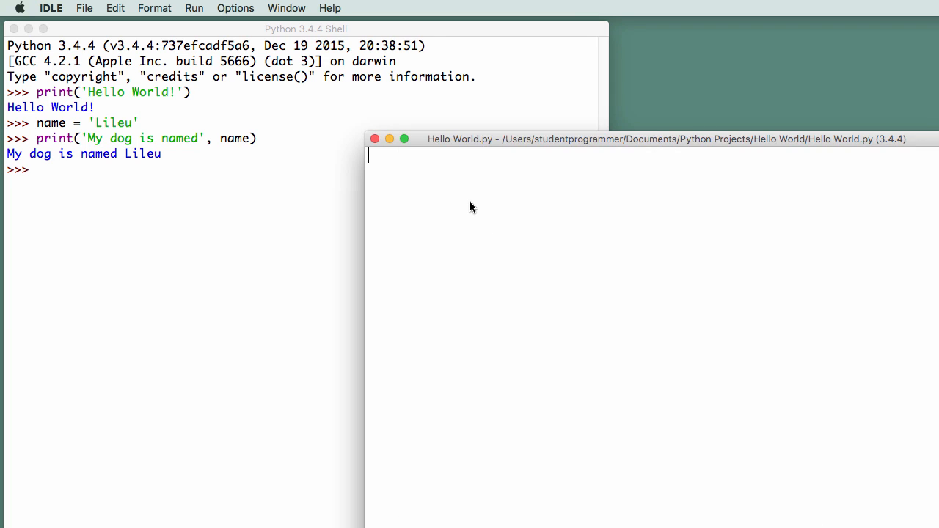
Write print('Hello World!') in Hello World.py and save it
text(print)
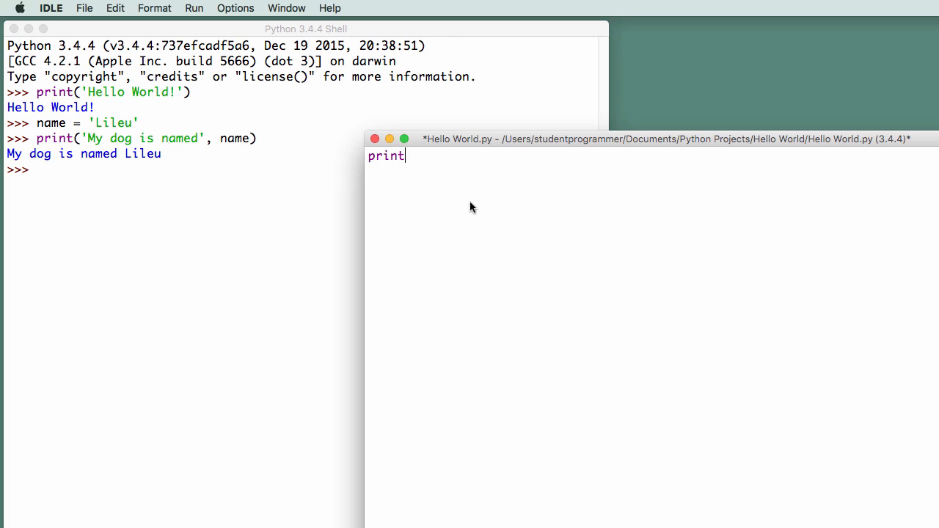
text(('H)
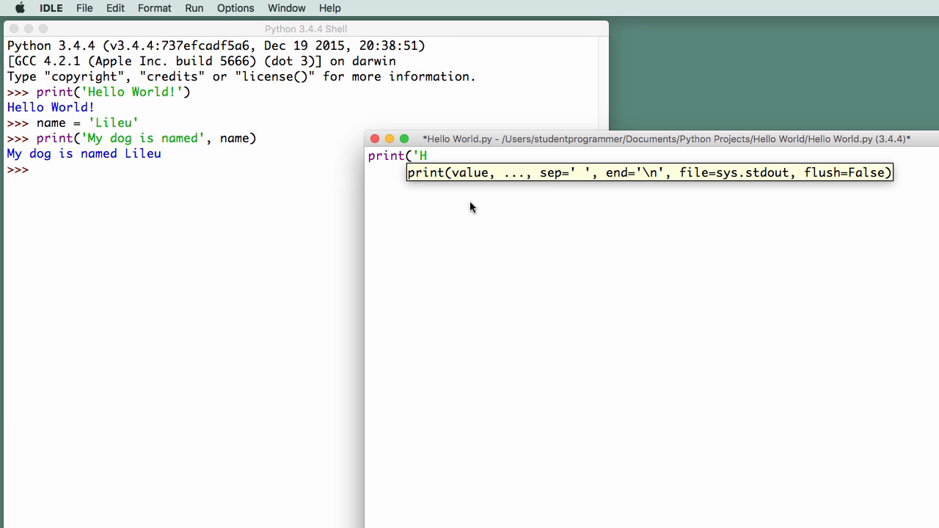
text(ello World!)
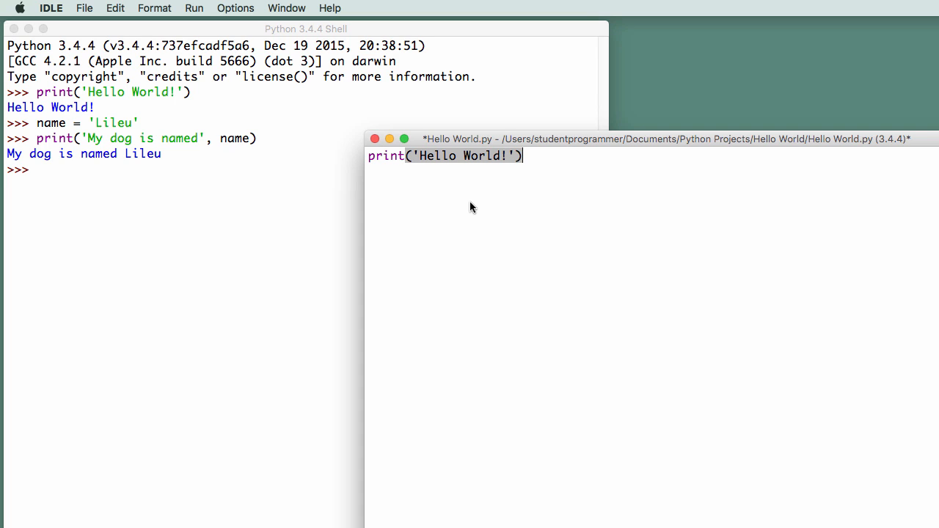
mouse_move(419, 176)
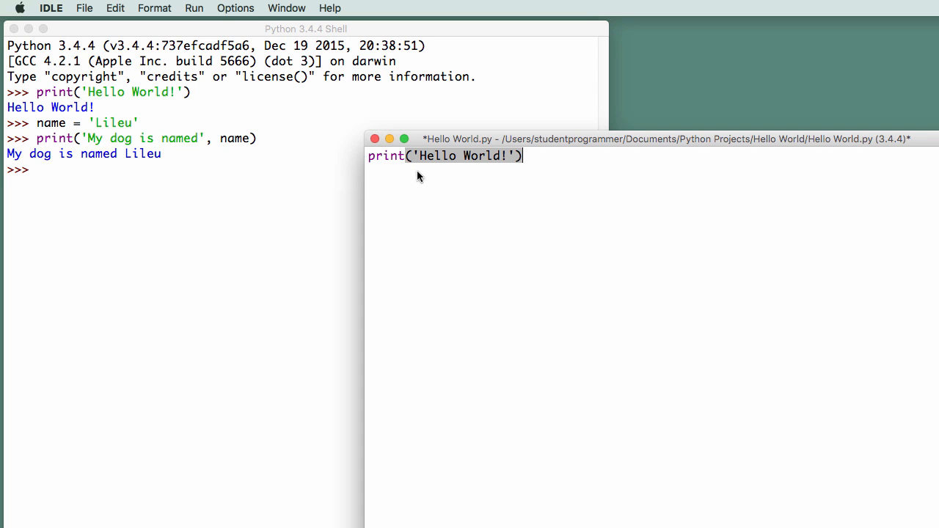
mouse_move(416, 176)
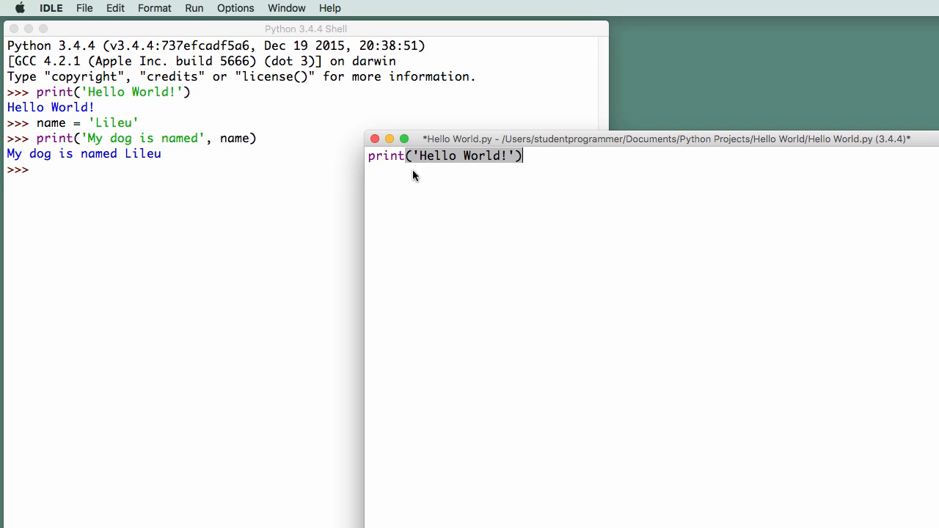
click(84, 8)
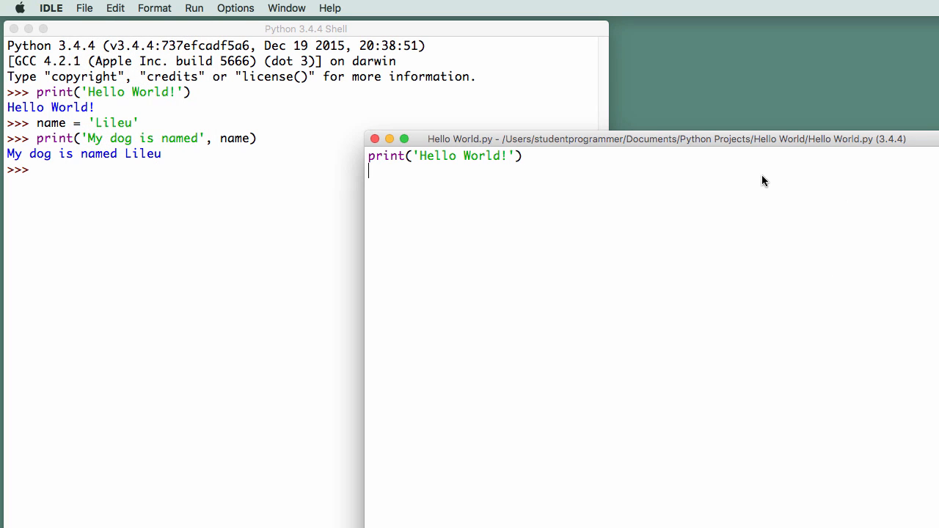
mouse_move(866, 150)
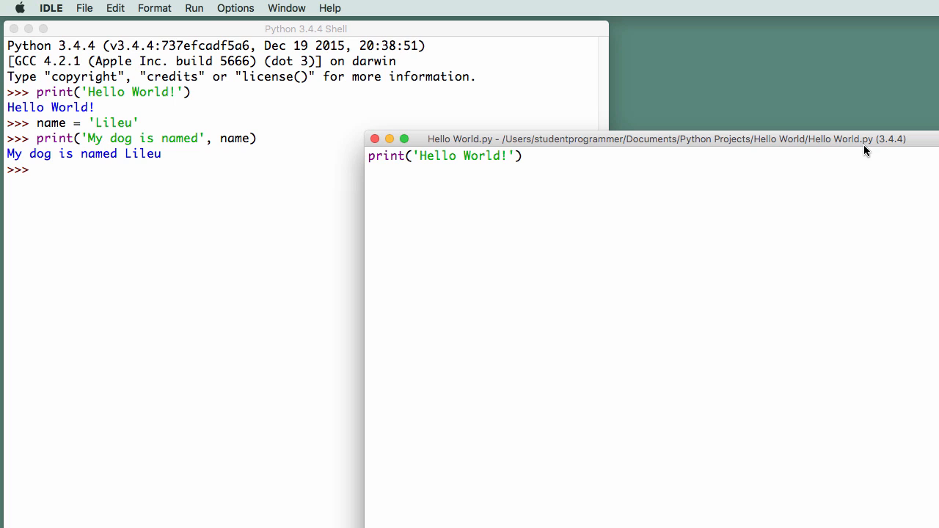
mouse_move(511, 220)
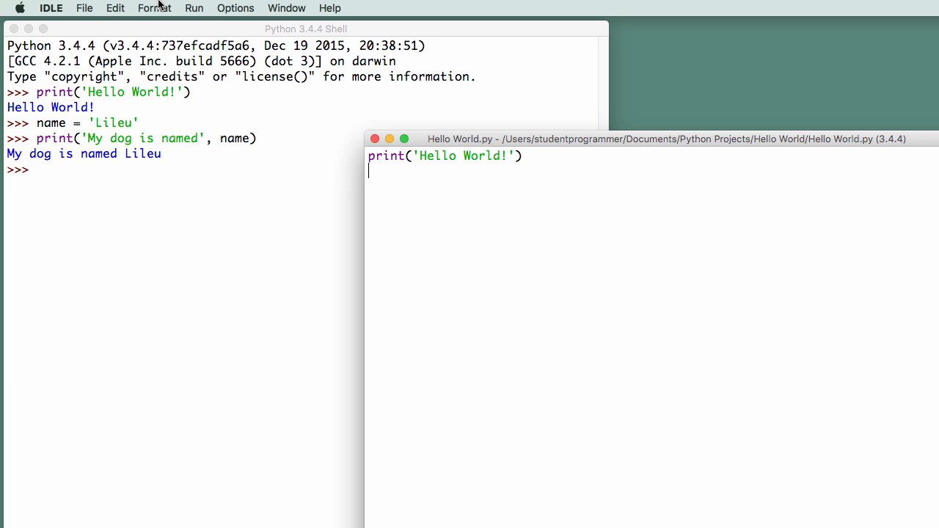
Run Hello World.py as a module from the Run menu
click(193, 8)
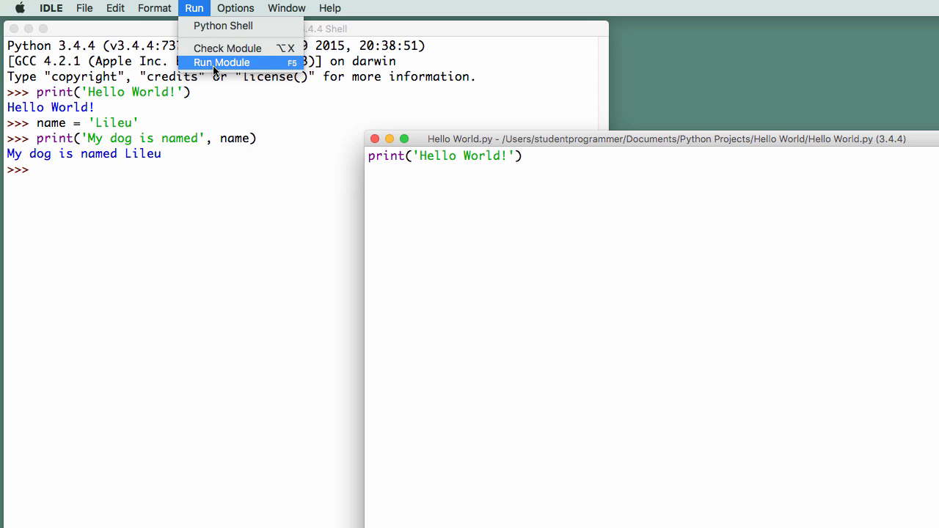
click(222, 63)
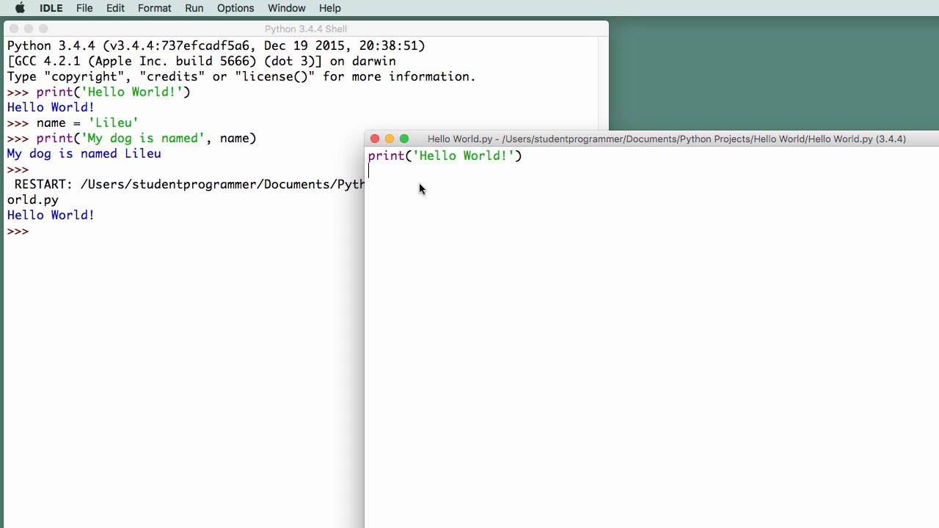
Add a second line printing 'This is my very first Python program.'
text(print()
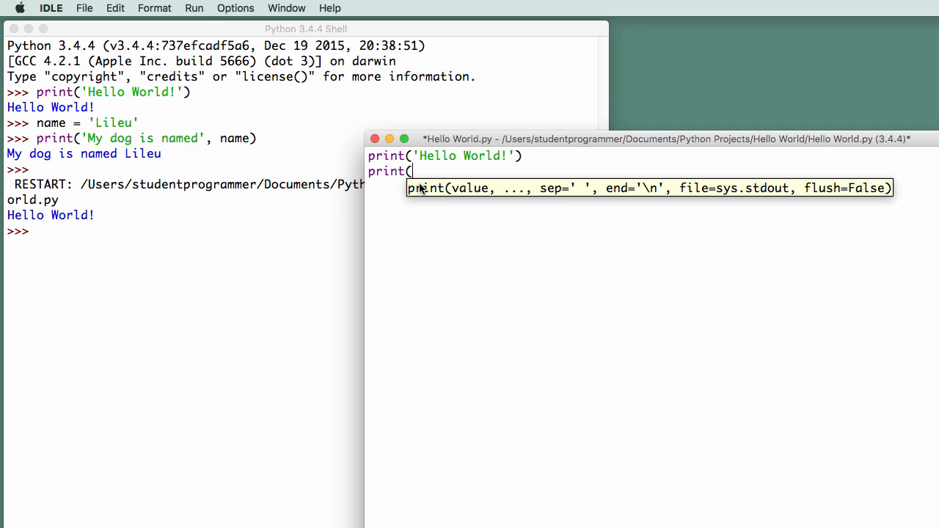
text('This is)
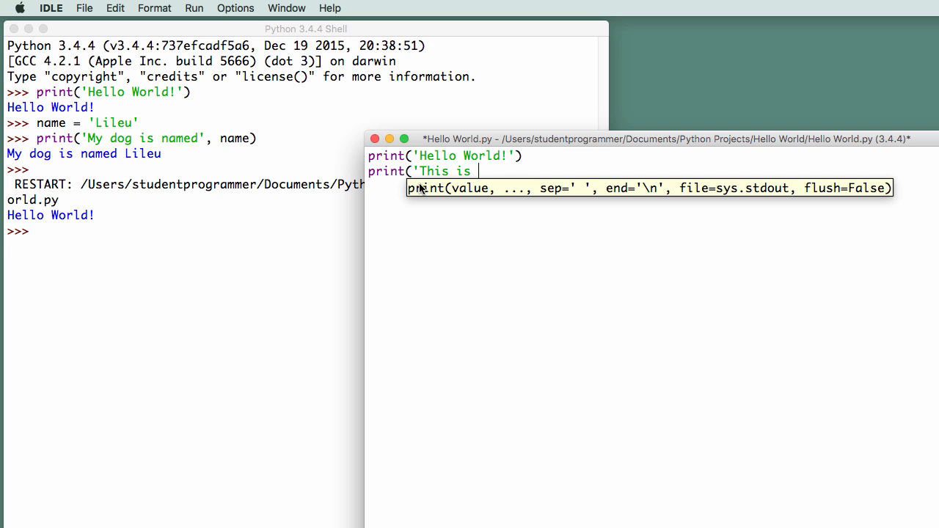
text(my very fi)
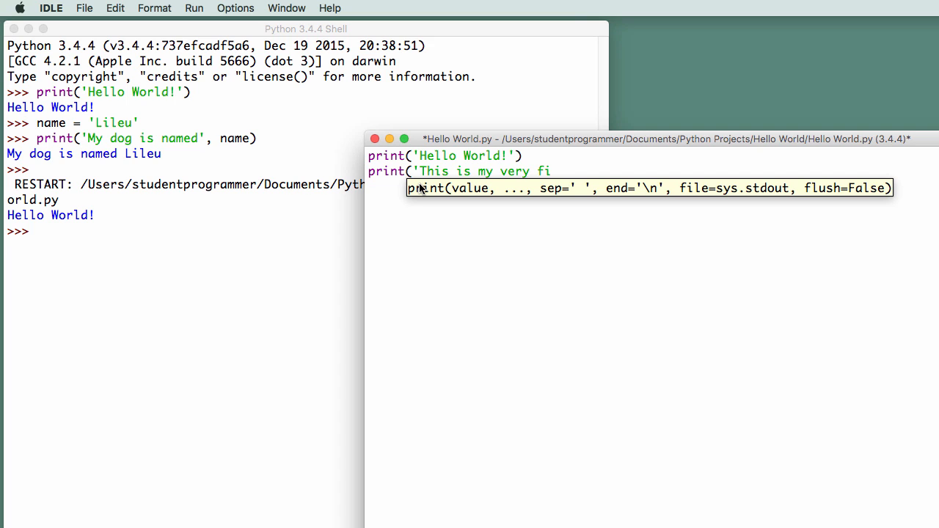
text(rst Pythin)
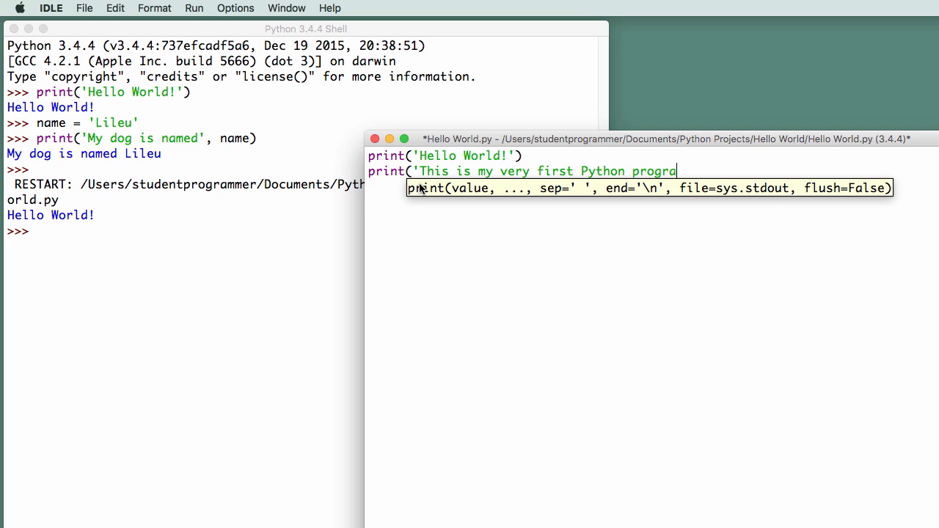
text(m.')
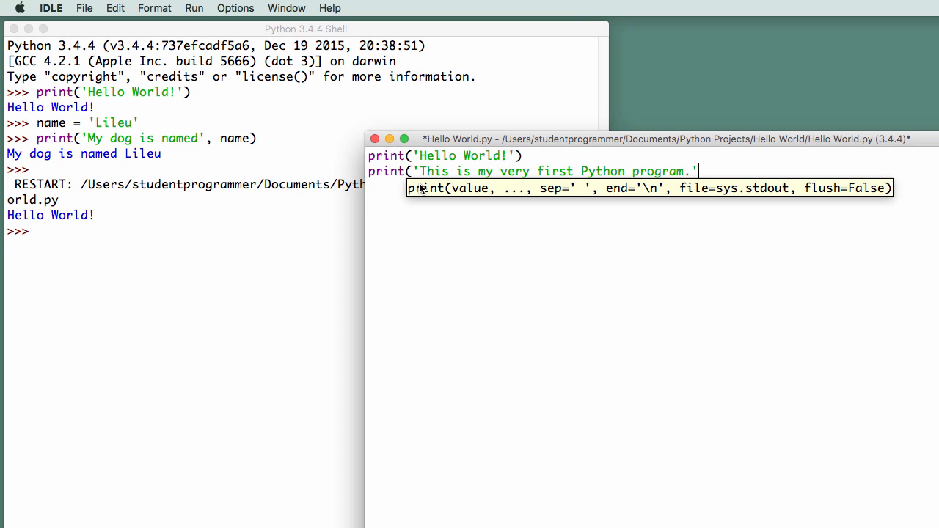
text())
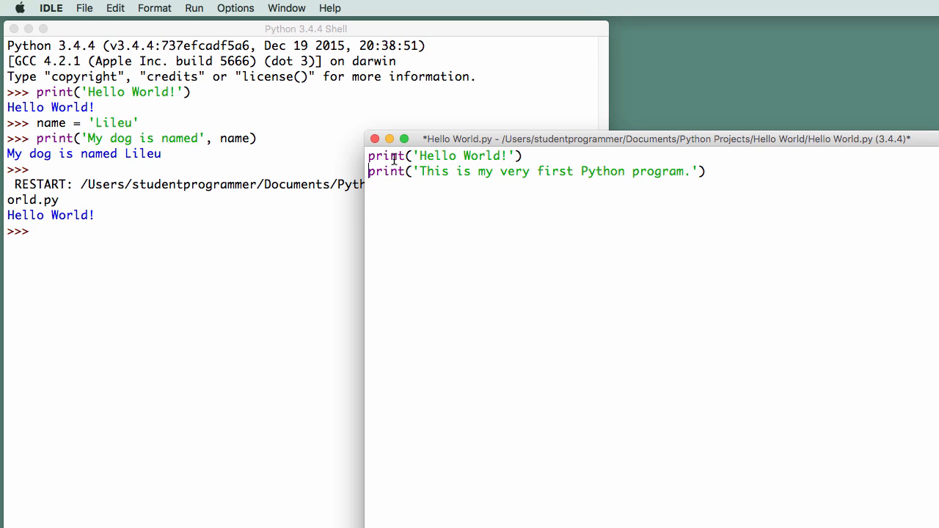
mouse_move(436, 156)
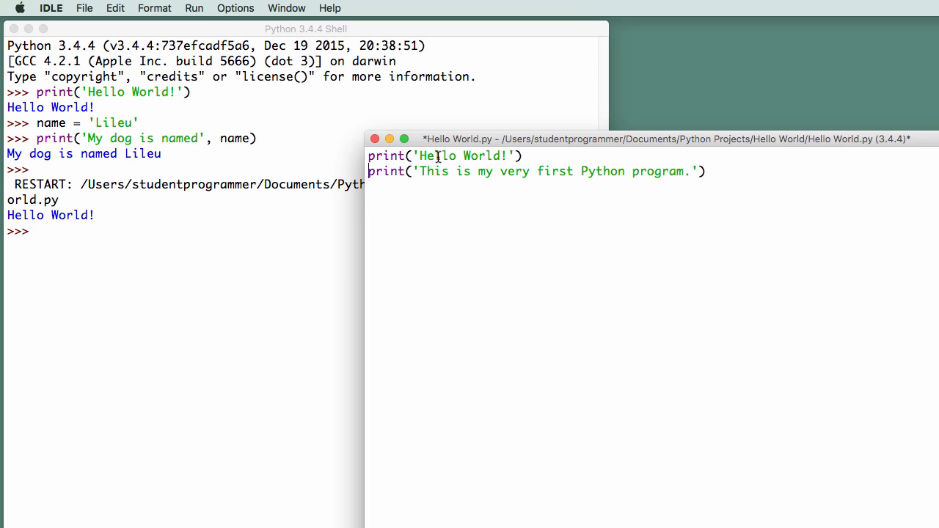
mouse_move(440, 155)
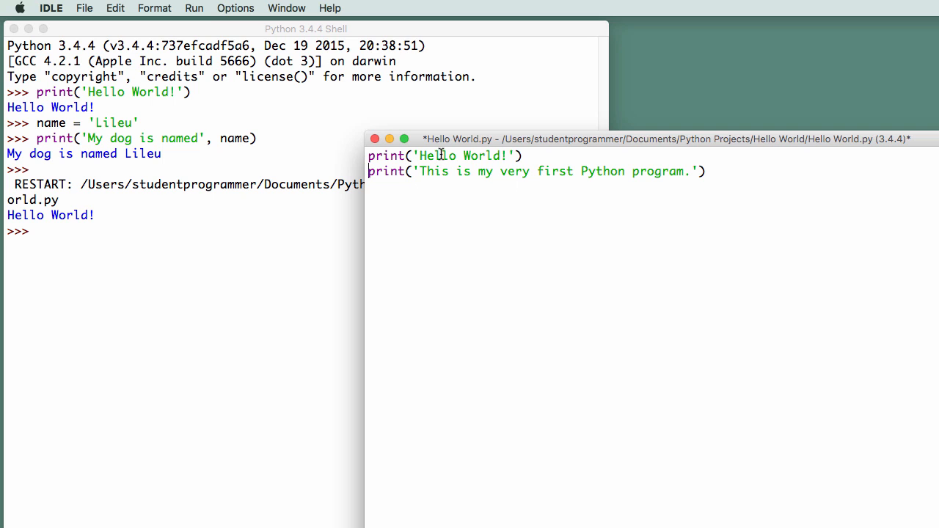
mouse_move(557, 182)
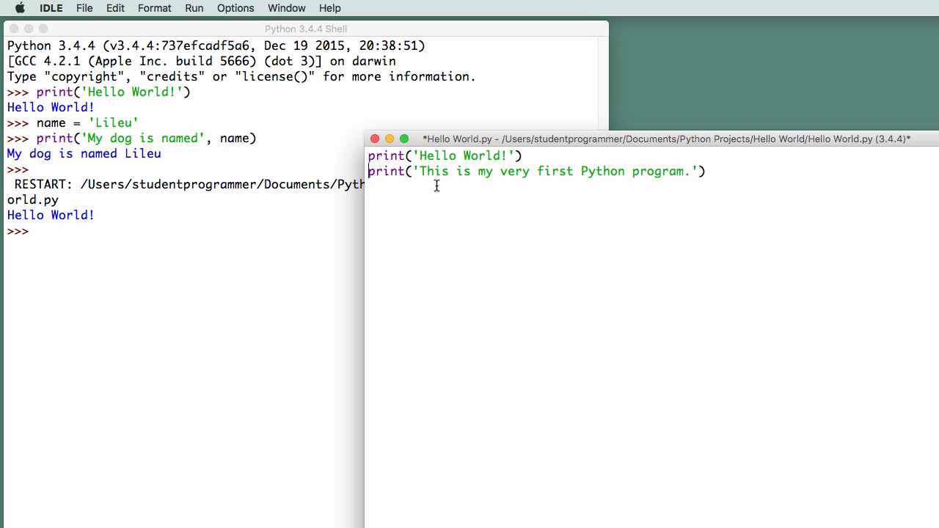
mouse_move(717, 188)
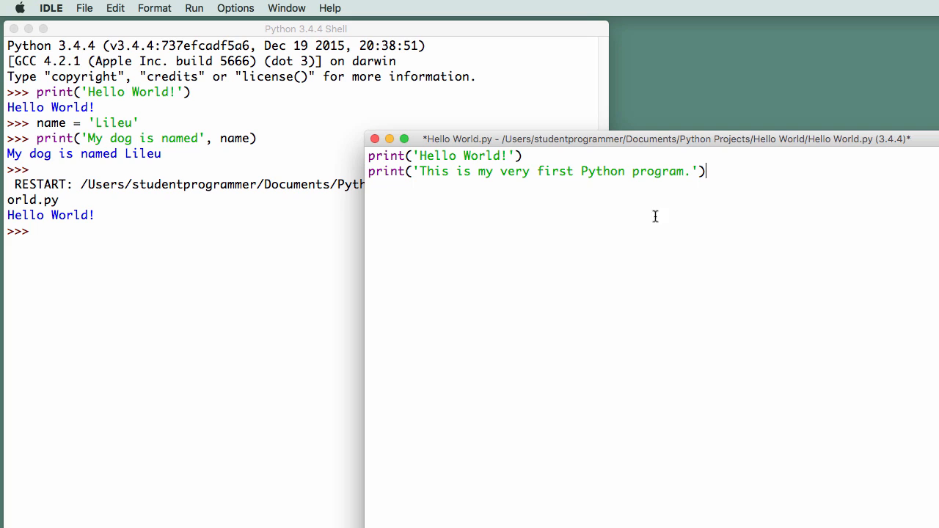
mouse_move(459, 156)
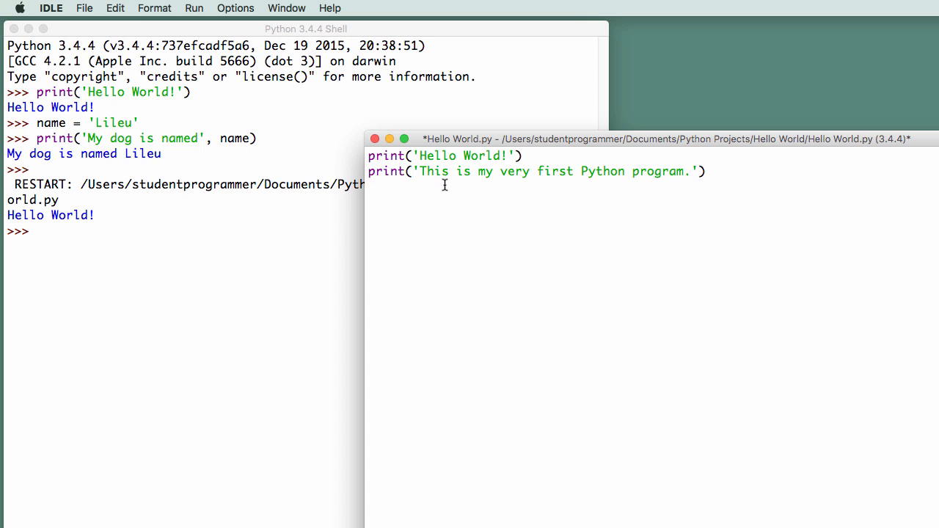
click(706, 171)
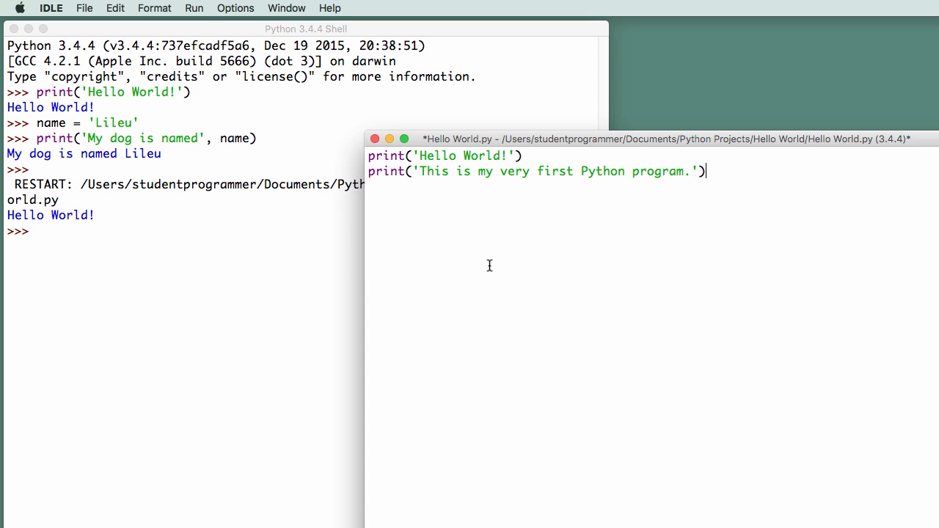
Save the two-line Hello World.py and run it, printing both Hello World! and the second message
click(115, 8)
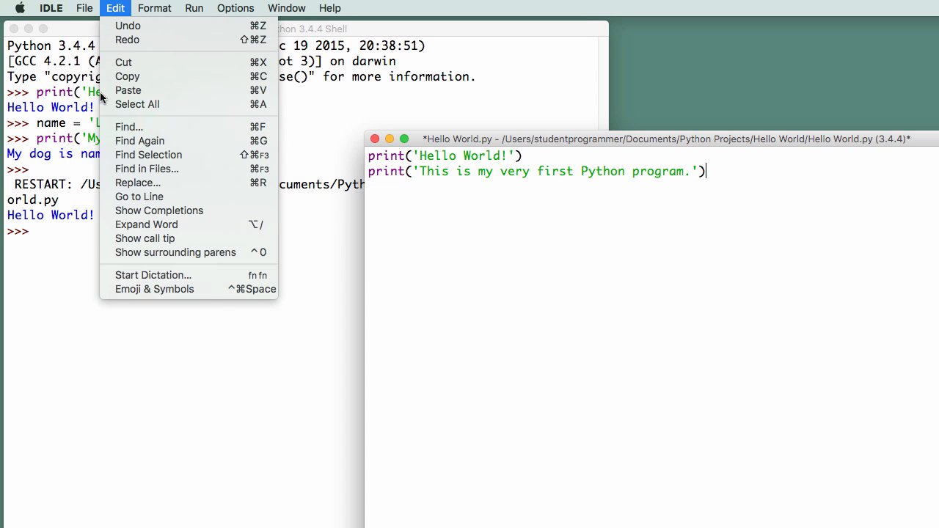
click(96, 8)
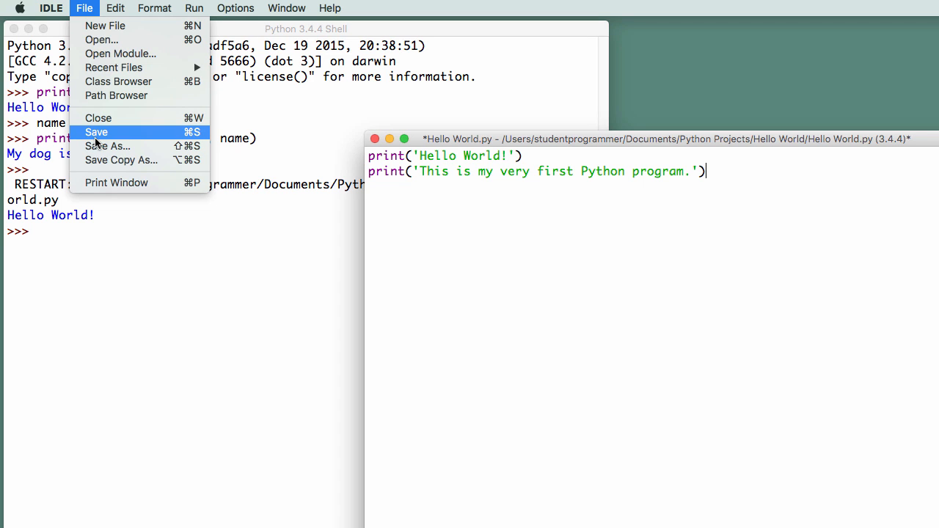
click(96, 132)
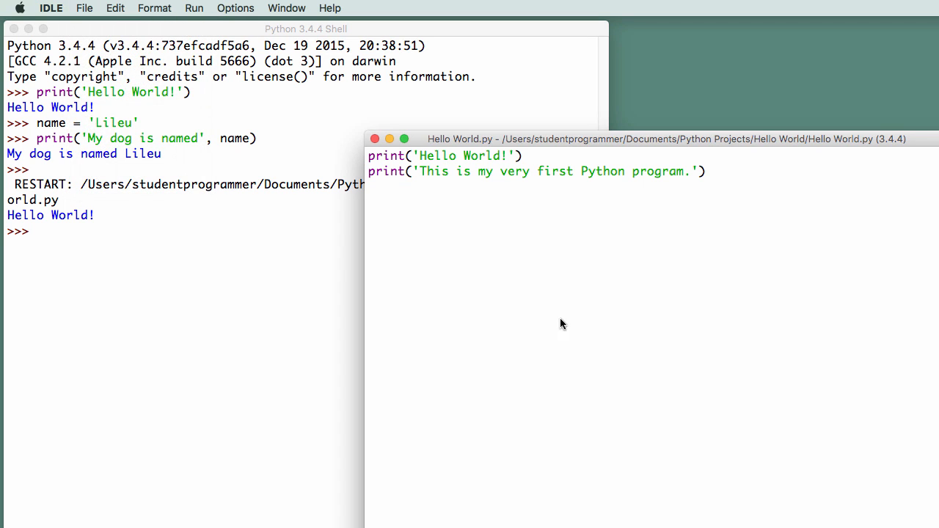
click(213, 8)
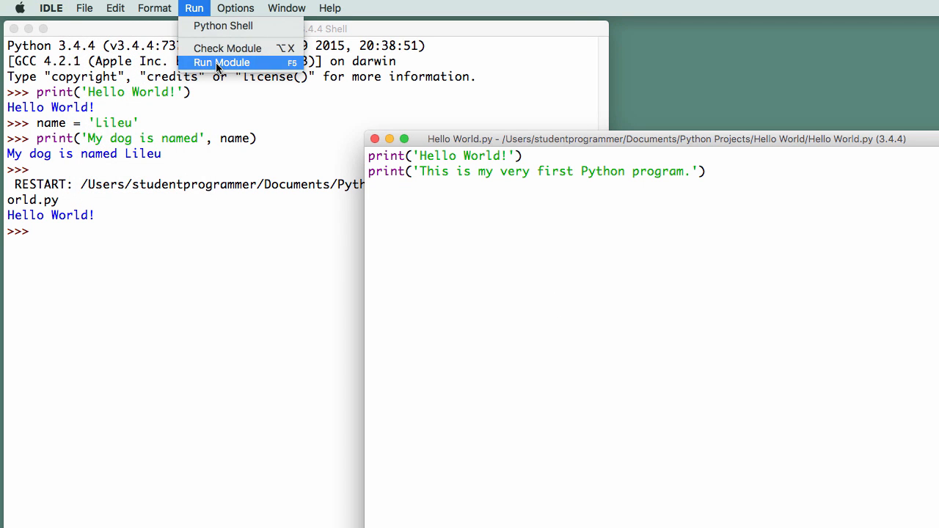
click(221, 62)
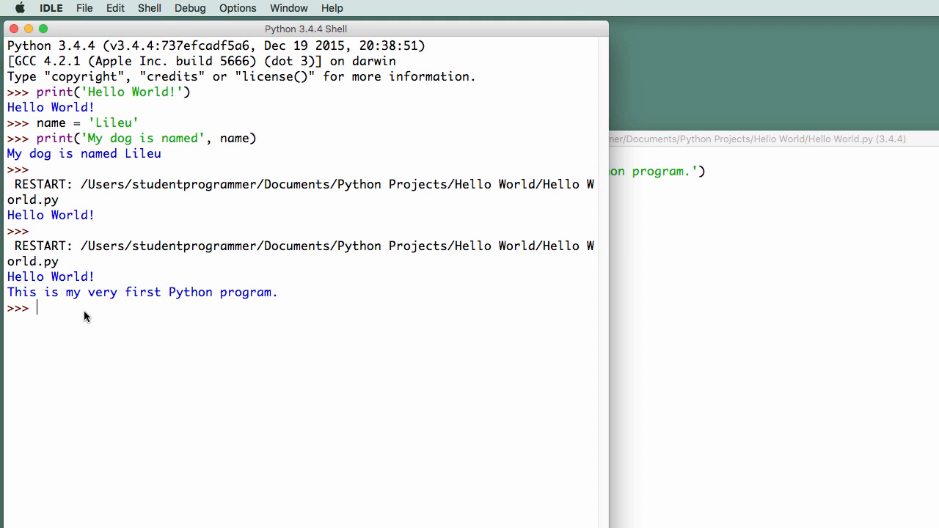
mouse_move(244, 329)
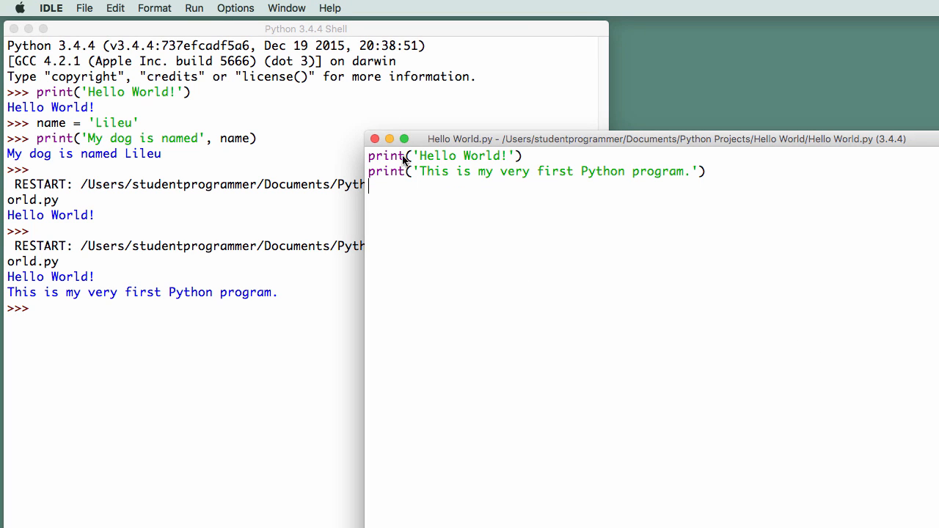
mouse_move(420, 186)
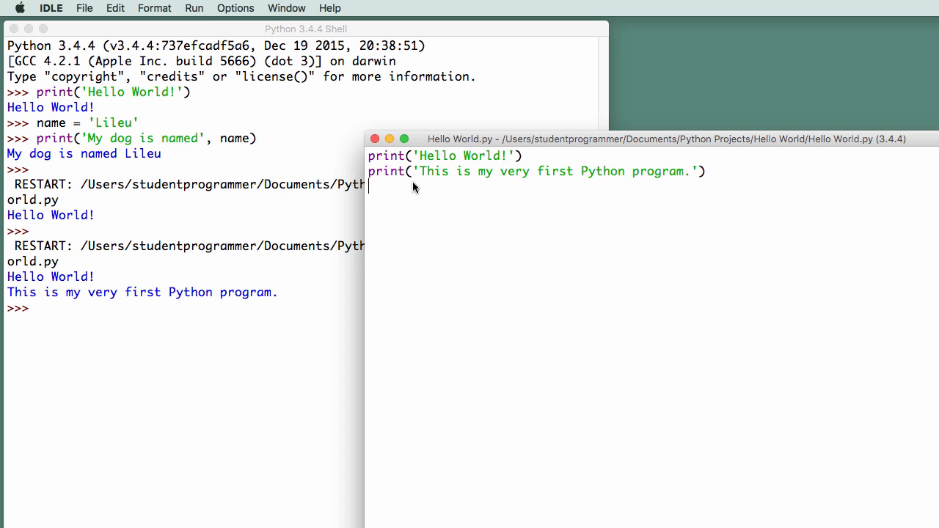
mouse_move(426, 192)
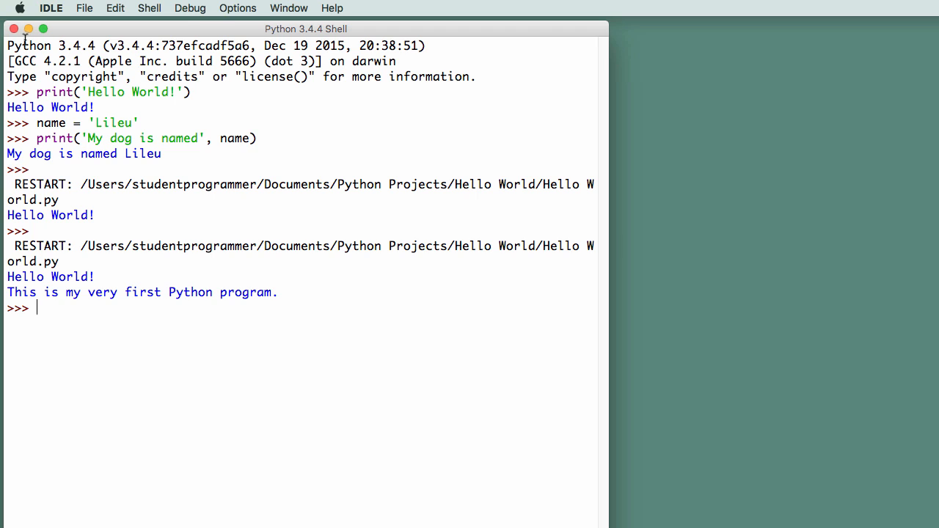
Reopen Hello World.py from its project folder and run it again
click(106, 8)
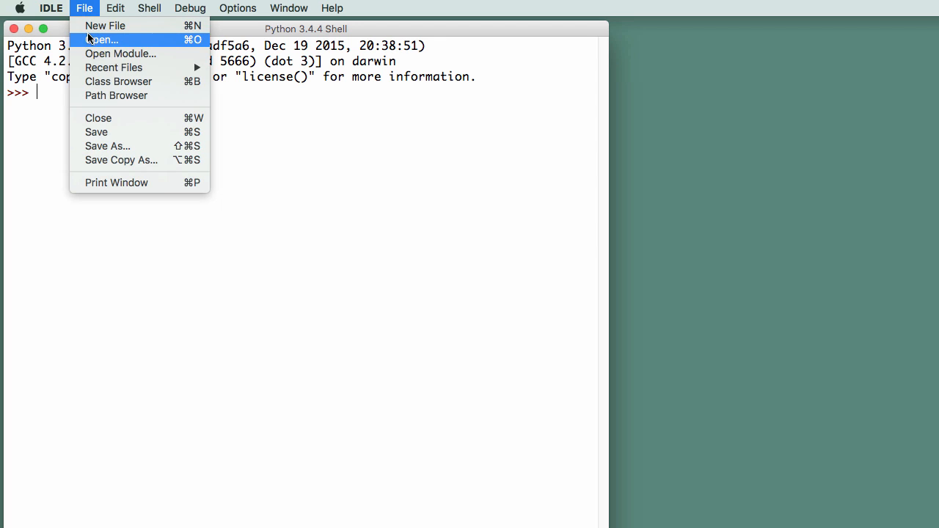
click(109, 39)
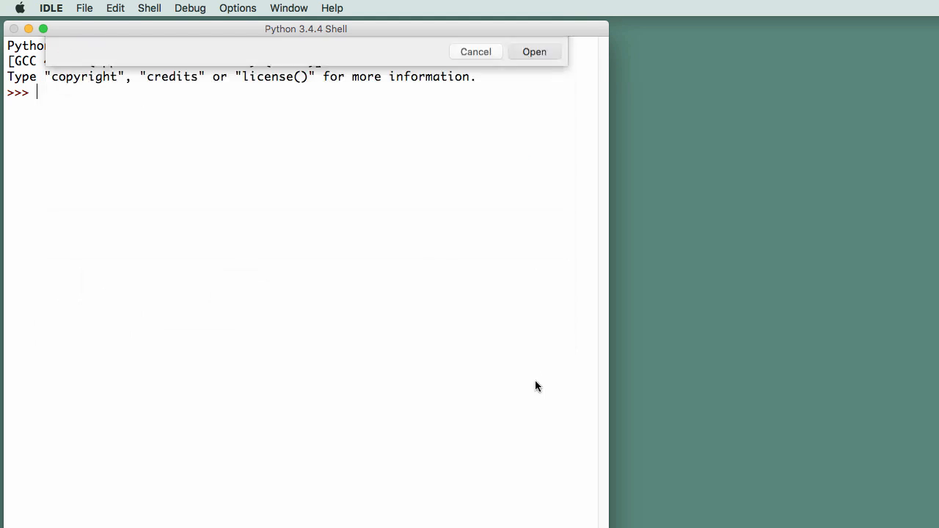
click(535, 51)
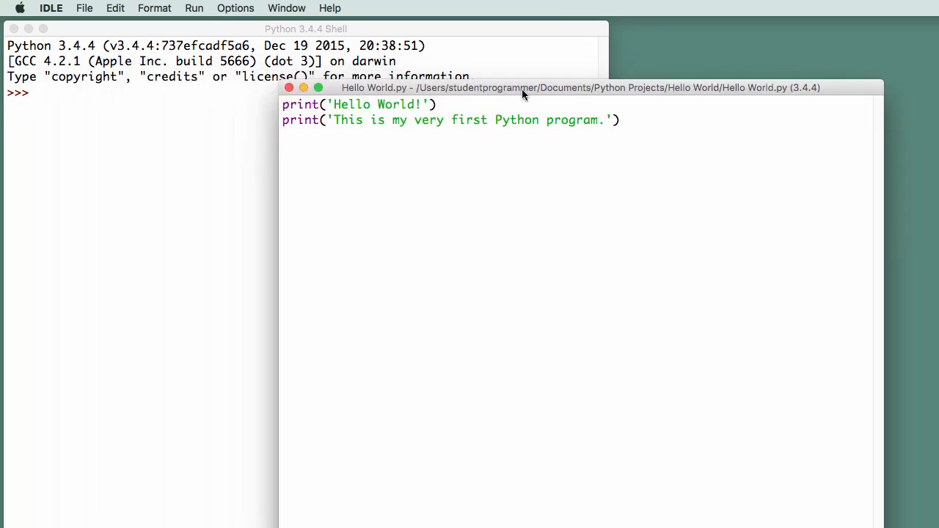
click(194, 8)
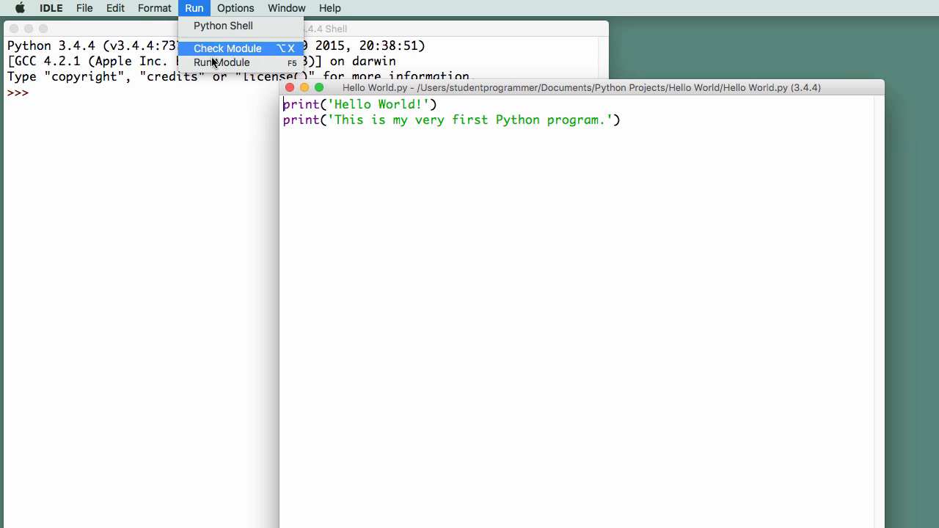
click(220, 62)
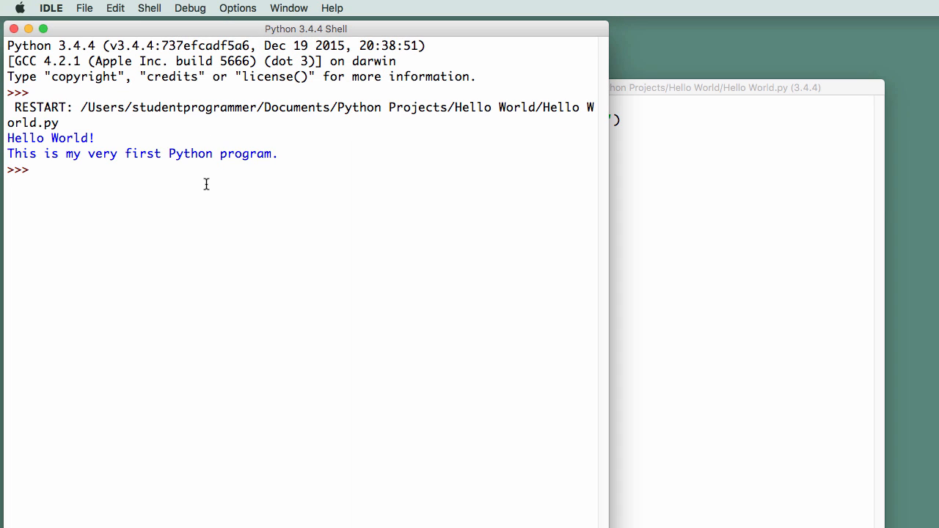
mouse_move(204, 186)
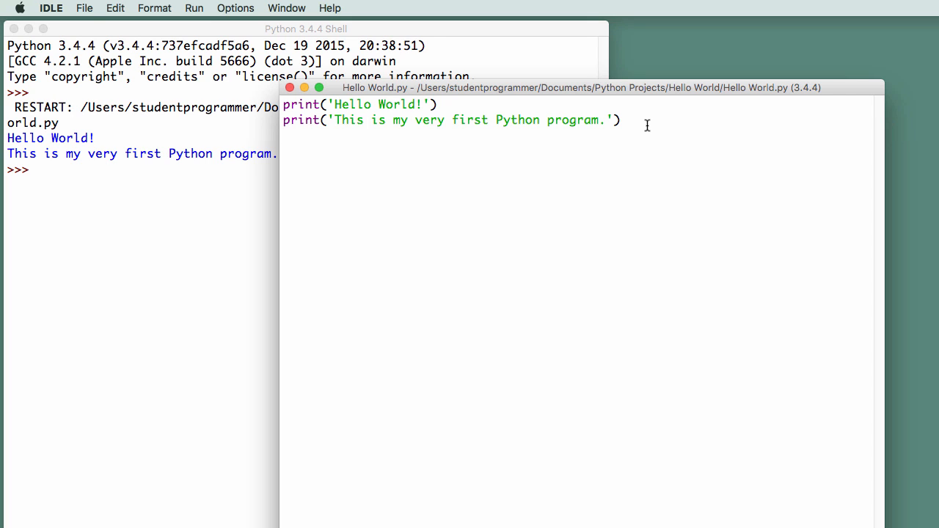
mouse_move(667, 133)
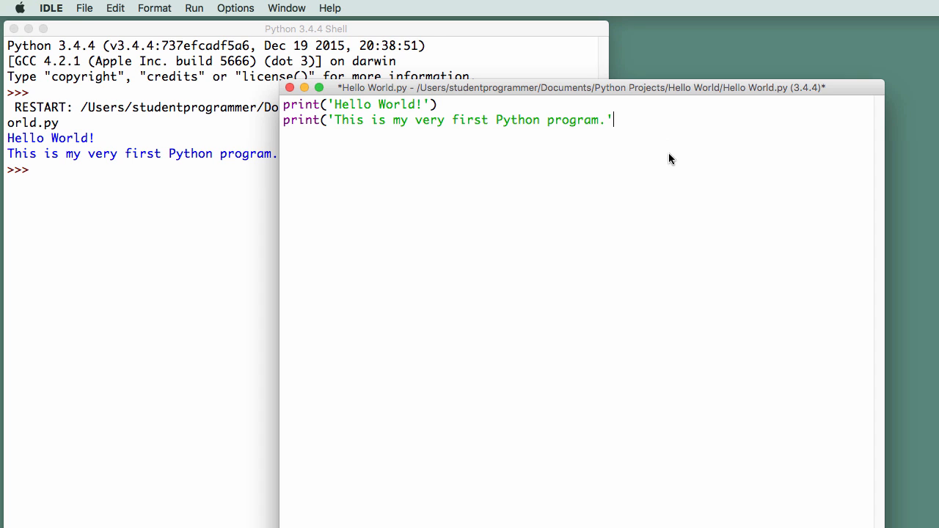
Save and run the script missing its closing parenthesis, then dismiss the unexpected EOF error
click(107, 8)
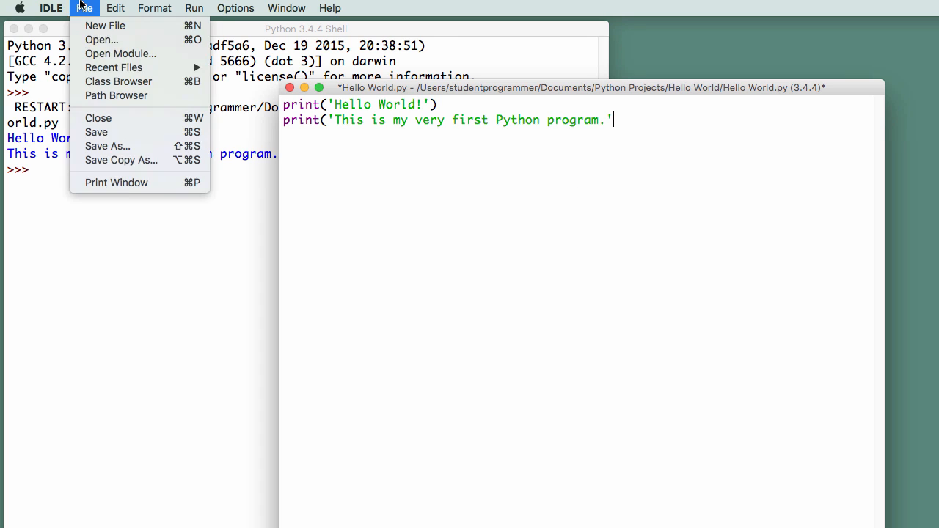
click(96, 132)
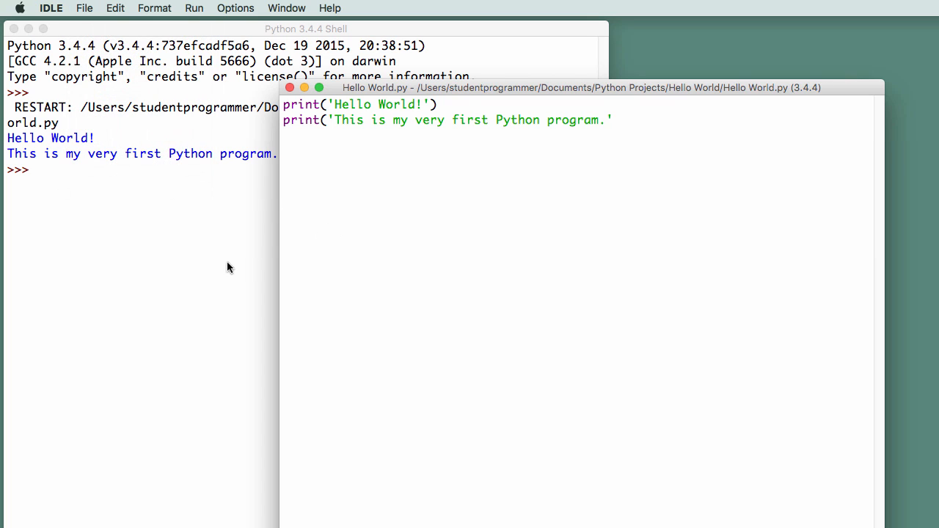
click(212, 8)
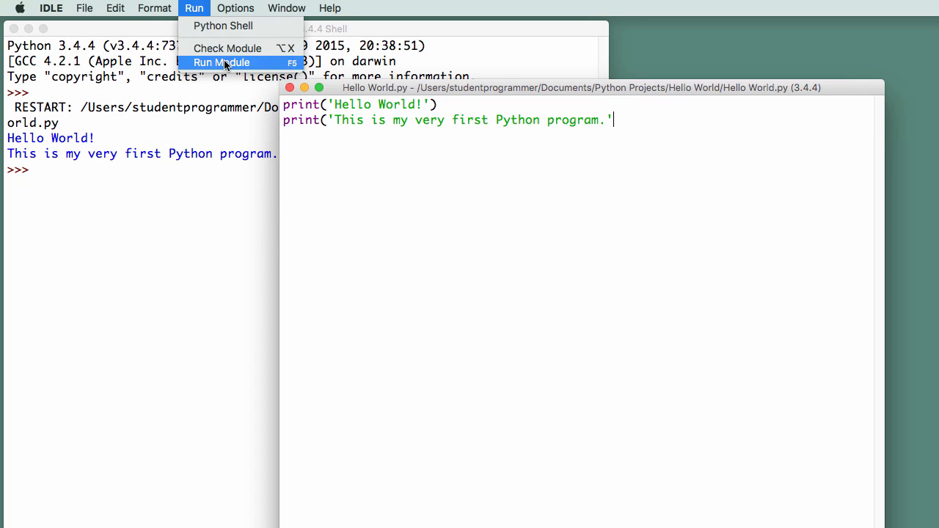
click(222, 63)
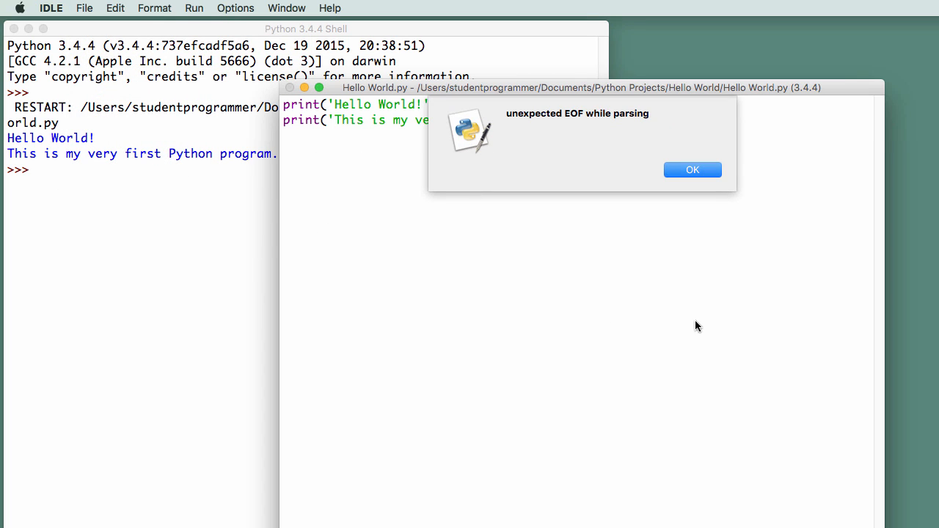
mouse_move(680, 131)
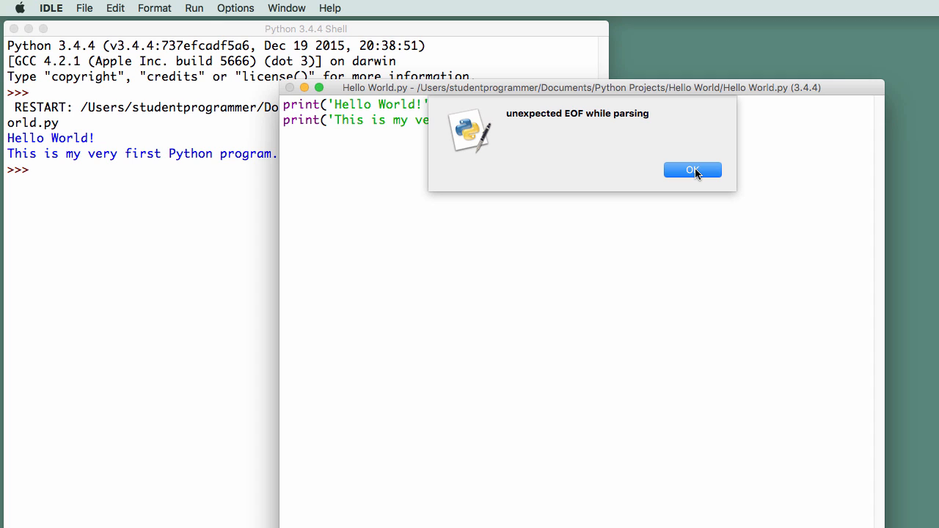
mouse_move(563, 123)
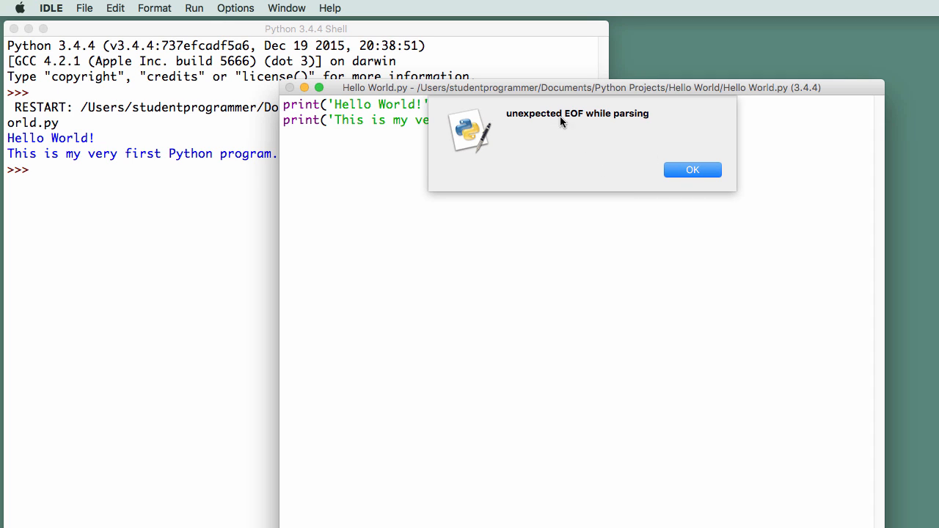
click(692, 169)
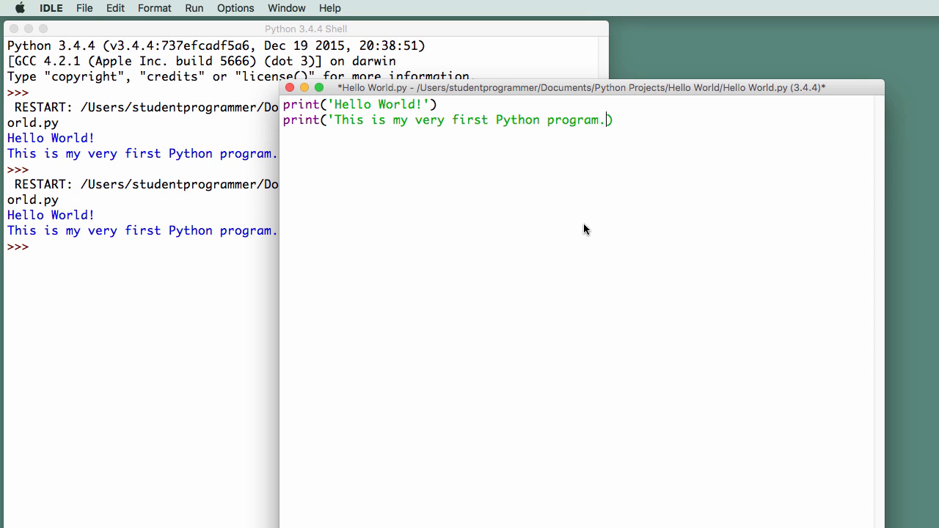
Save and run the script missing its closing quote, then dismiss the EOL string literal error
click(87, 8)
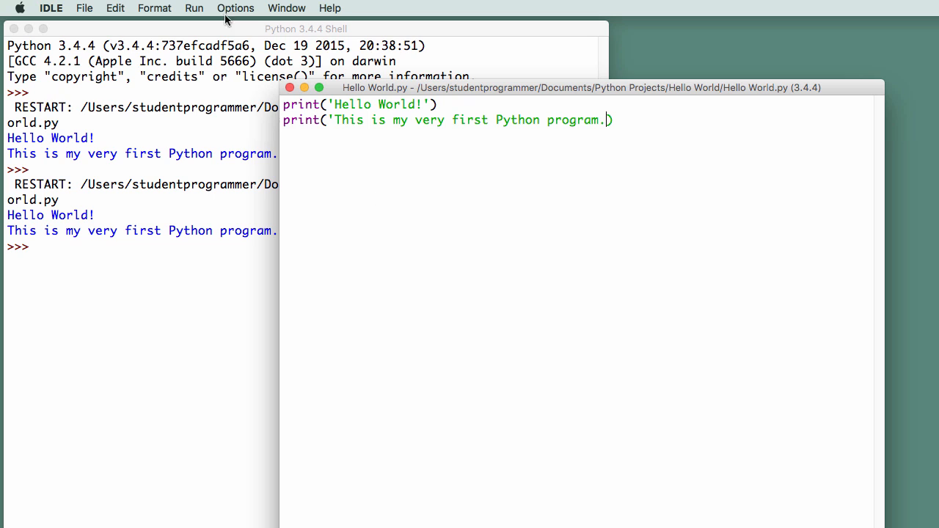
click(194, 8)
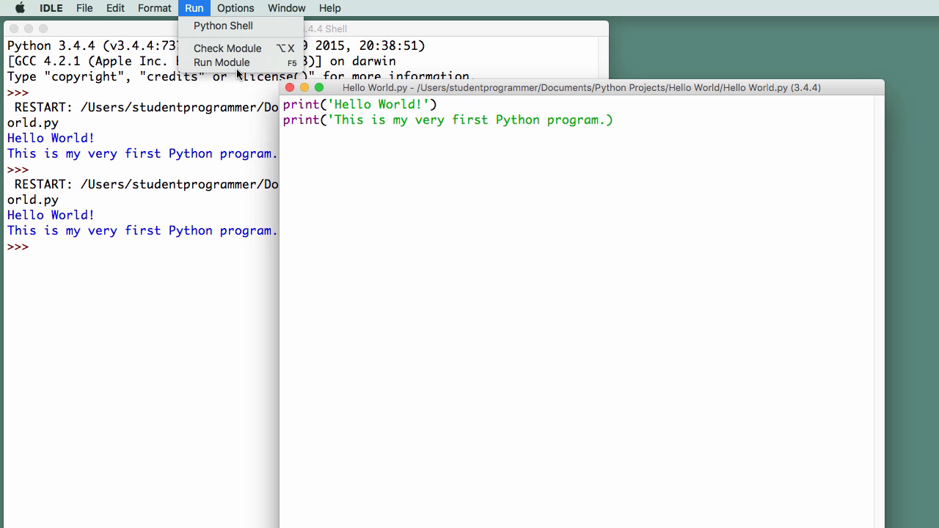
click(222, 63)
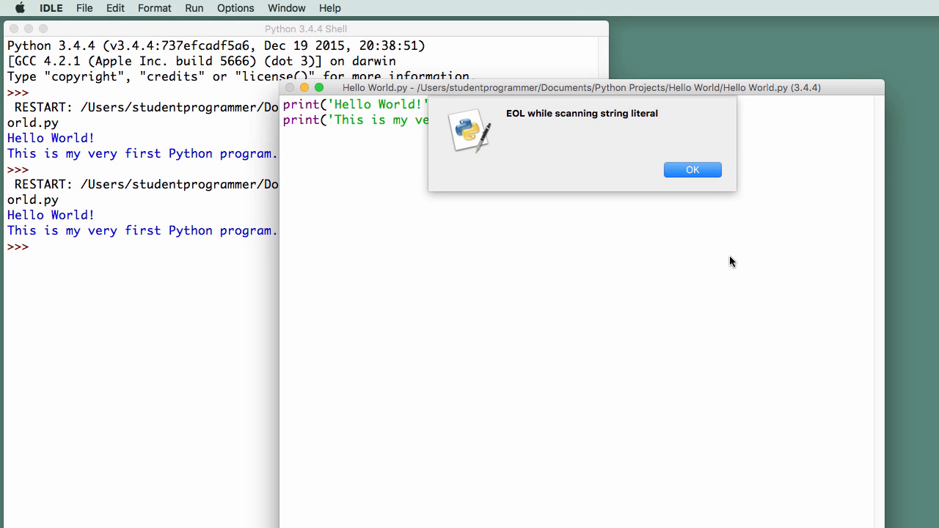
mouse_move(613, 128)
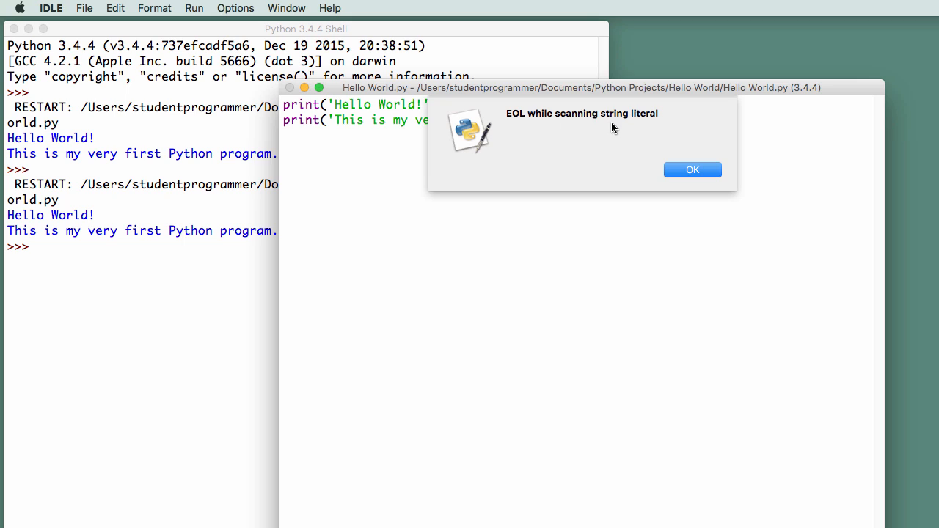
mouse_move(636, 144)
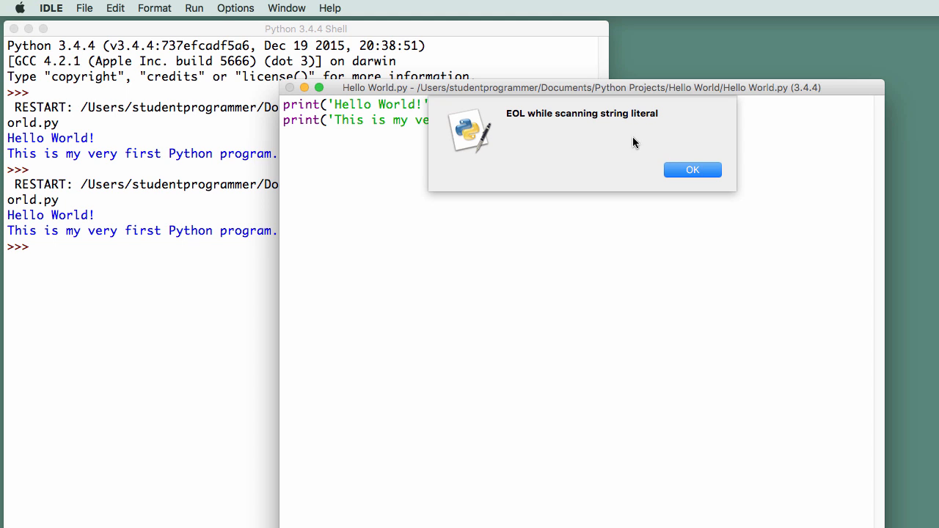
click(692, 169)
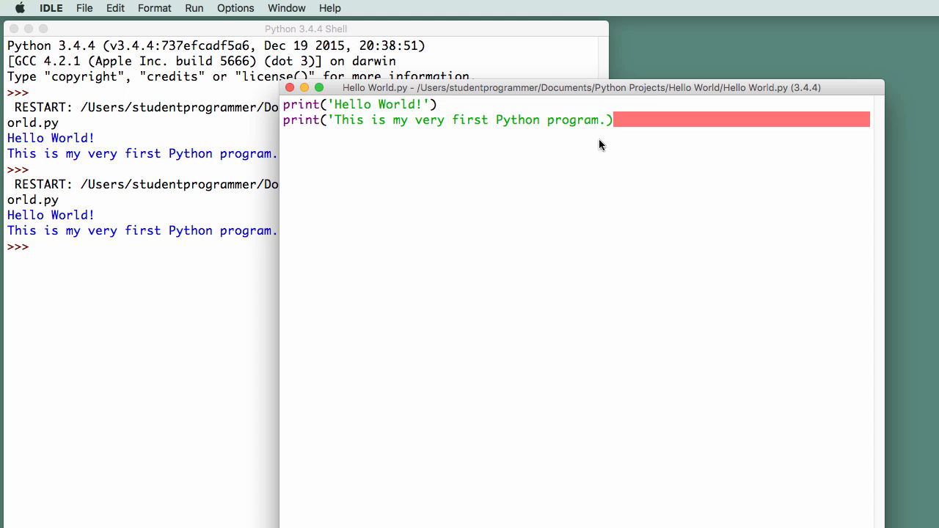
mouse_move(614, 125)
text(')
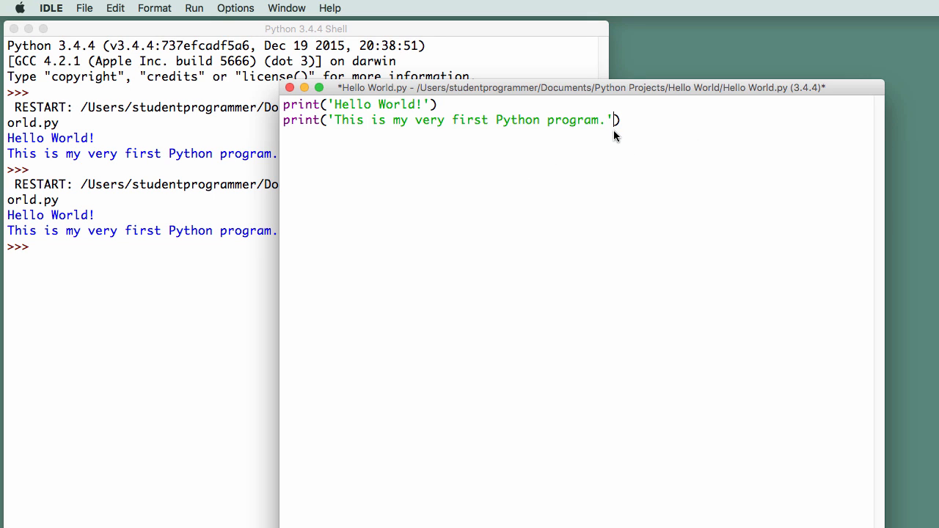
mouse_move(592, 163)
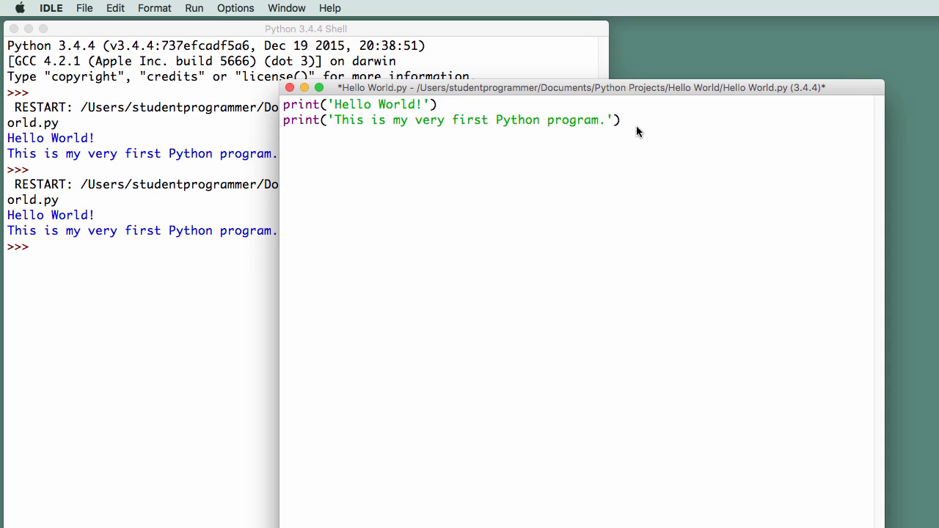
mouse_move(521, 114)
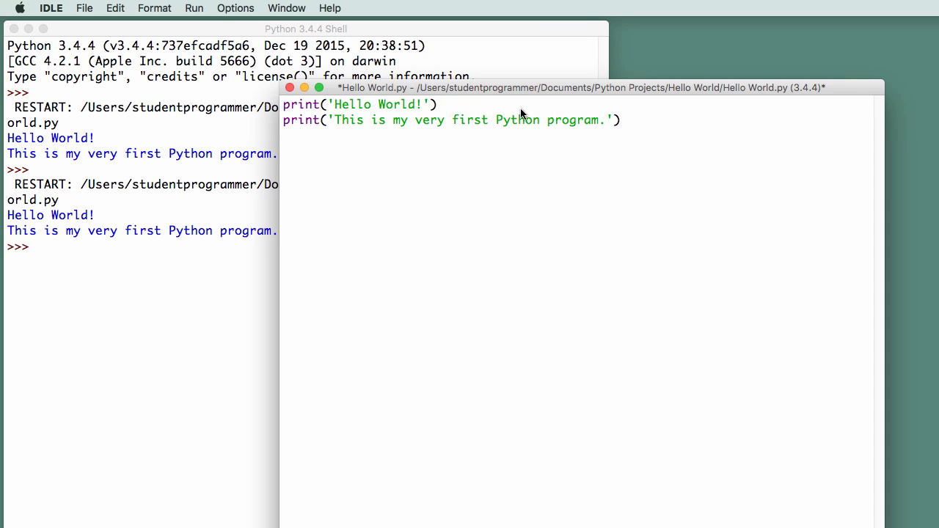
Insert an undefined 'rfterwt' line and run the script to trigger a NameError
text(rfterwt)
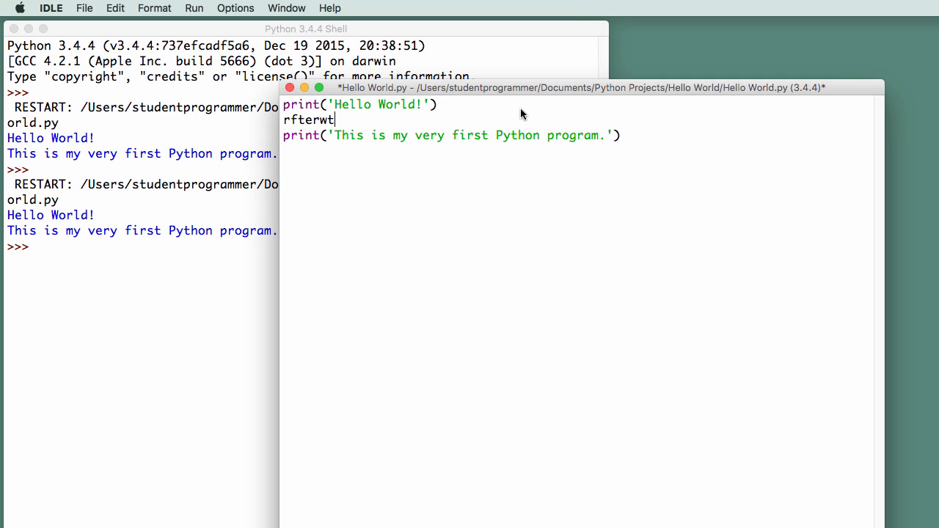
mouse_move(458, 156)
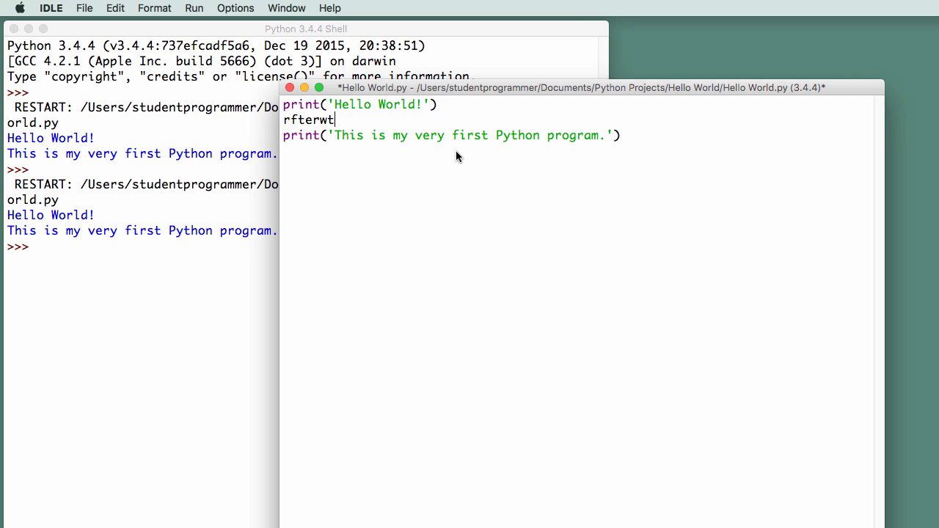
click(83, 8)
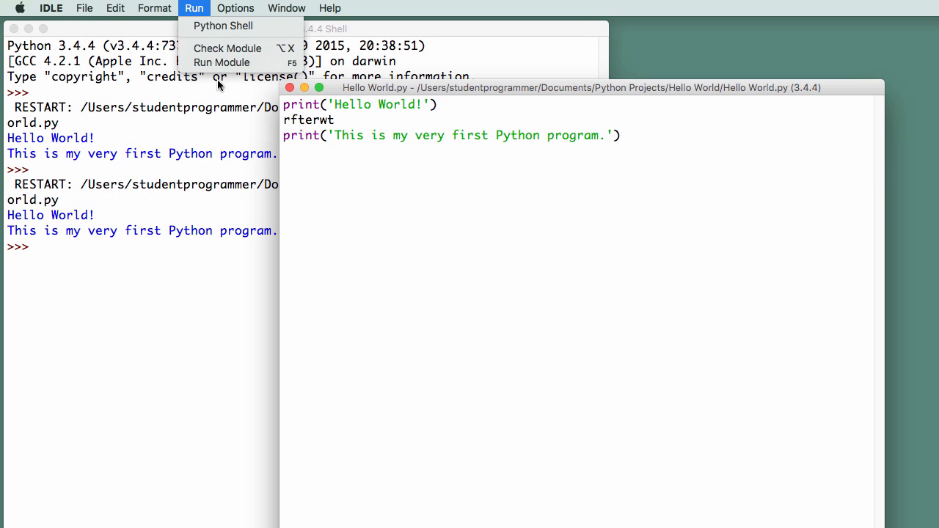
click(224, 48)
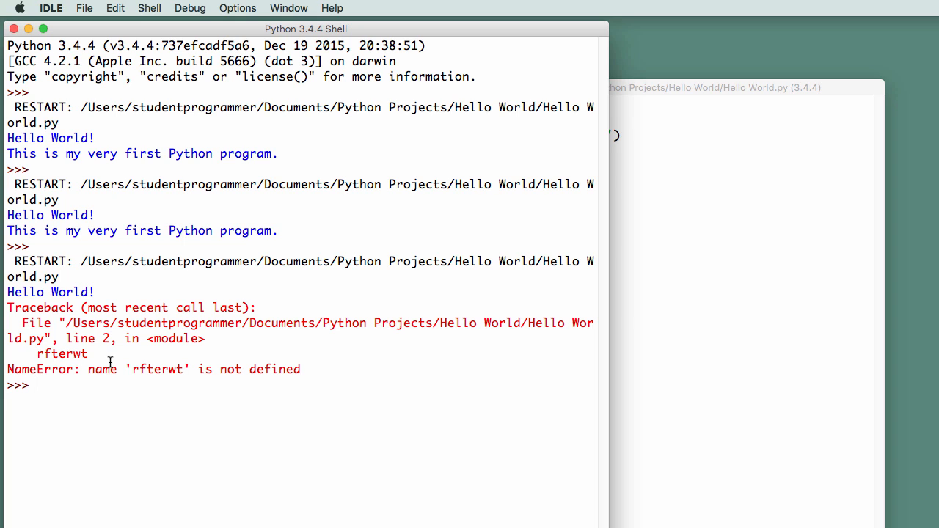
mouse_move(243, 370)
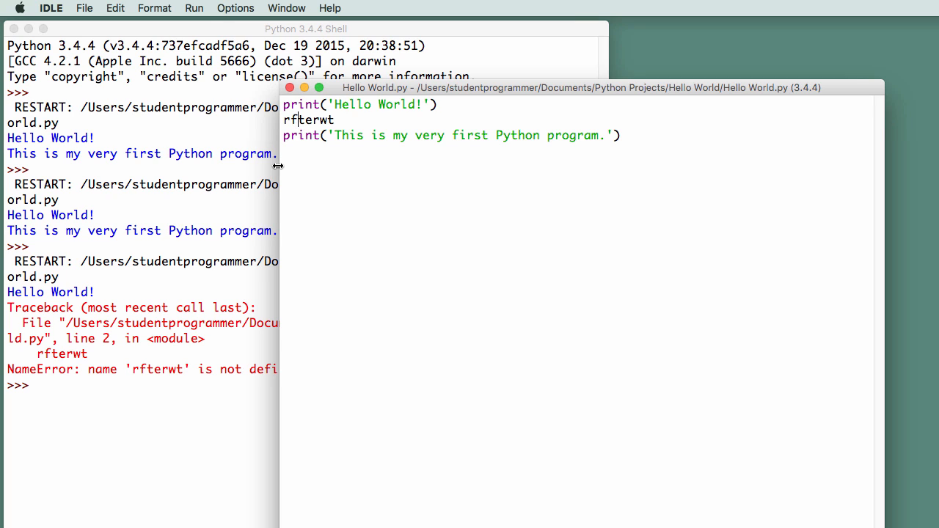
Delete the stray 'rfterwt' line and rerun Hello World.py without errors
double_click(306, 120)
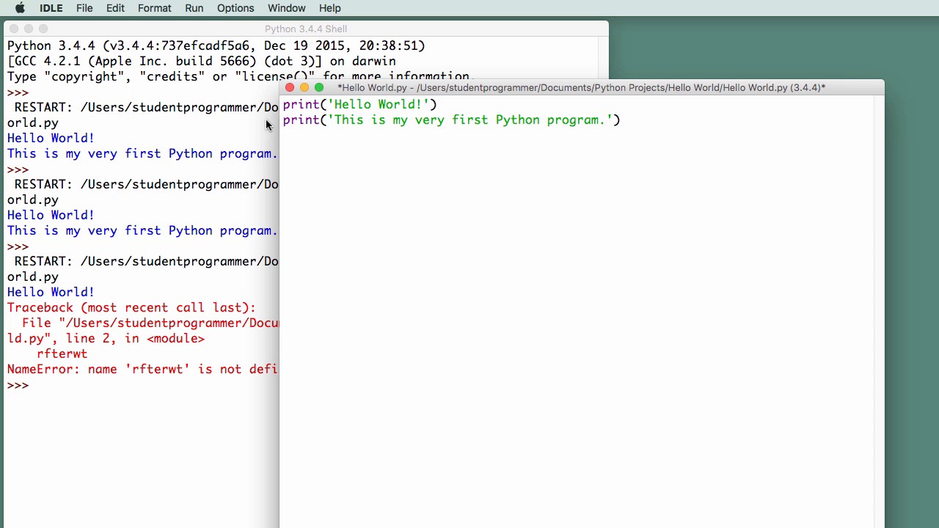
click(84, 8)
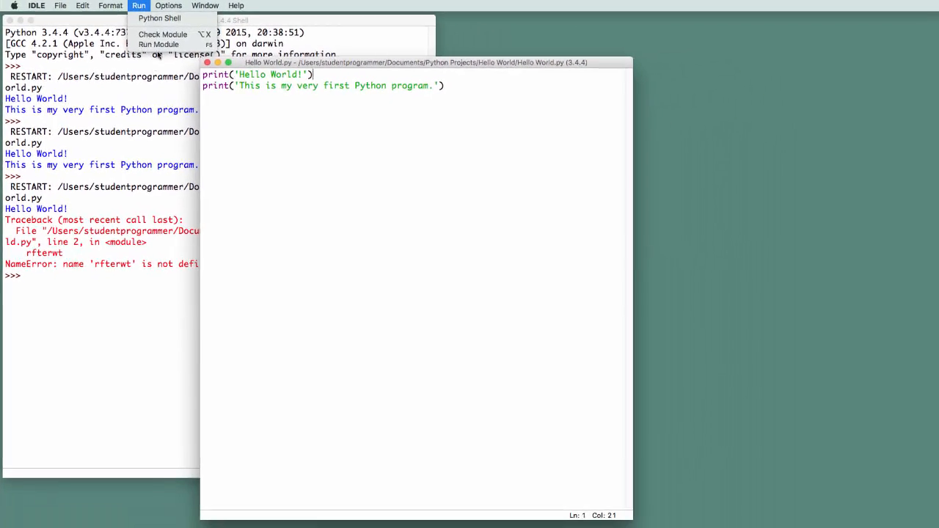
click(159, 44)
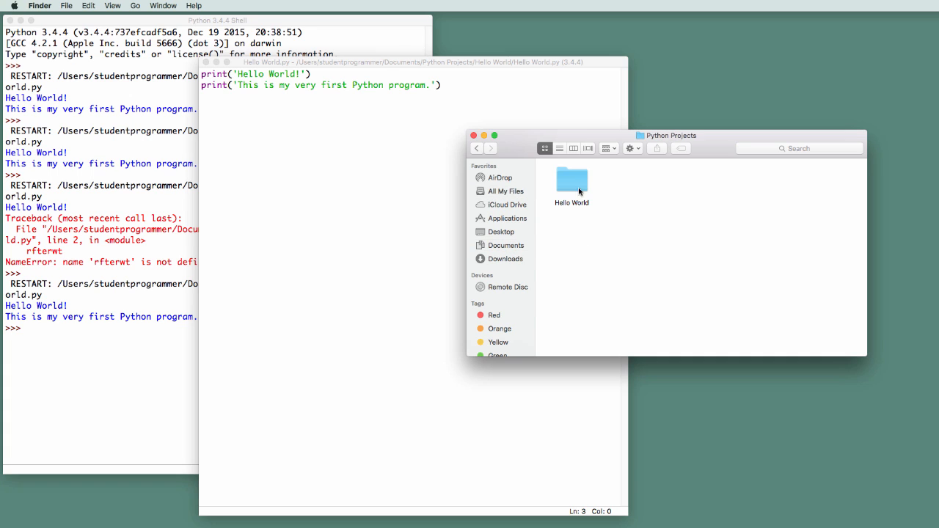
mouse_move(578, 198)
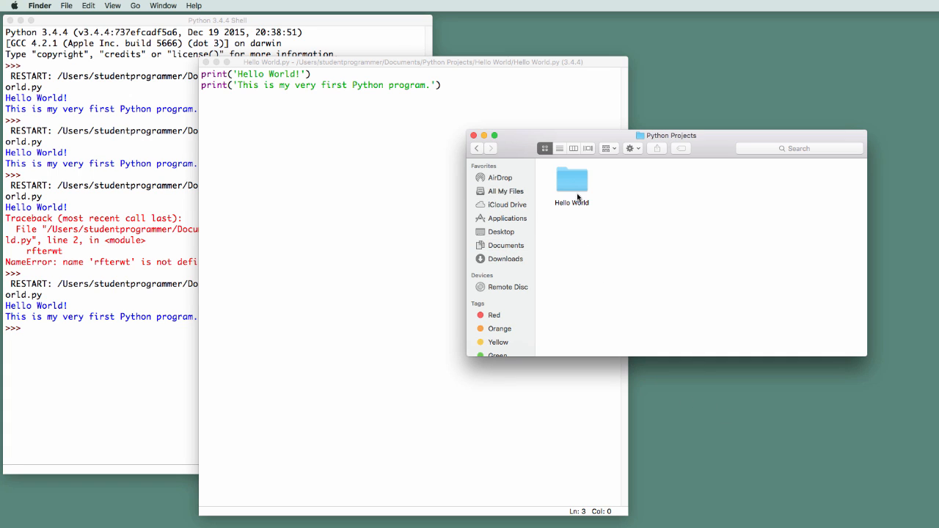
double_click(572, 181)
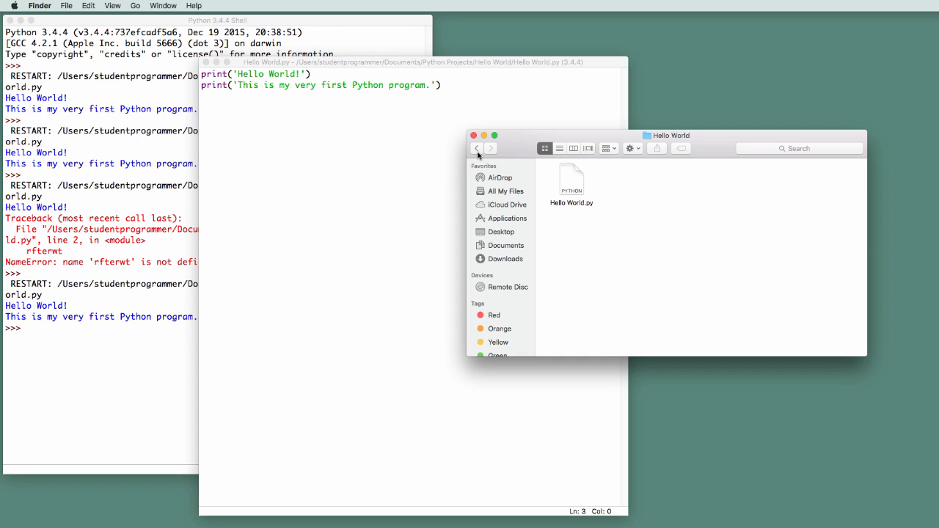
click(476, 148)
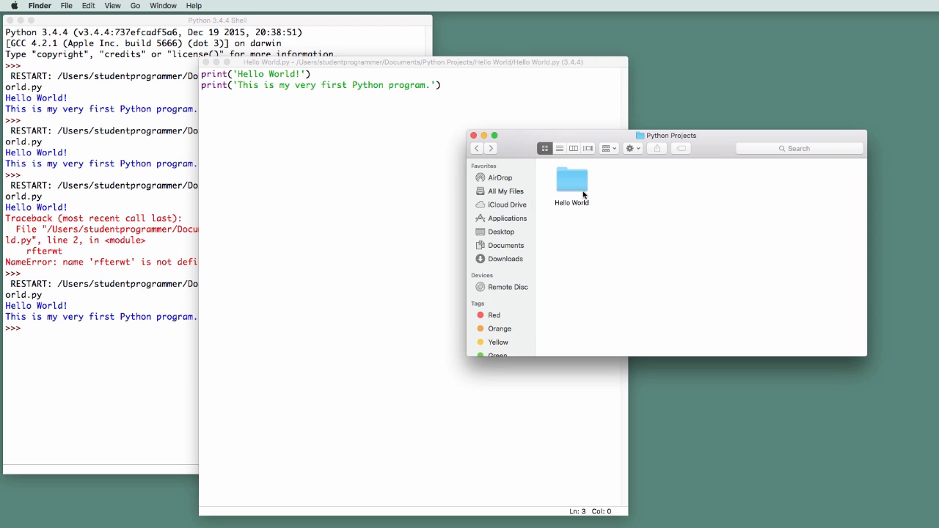
mouse_move(578, 188)
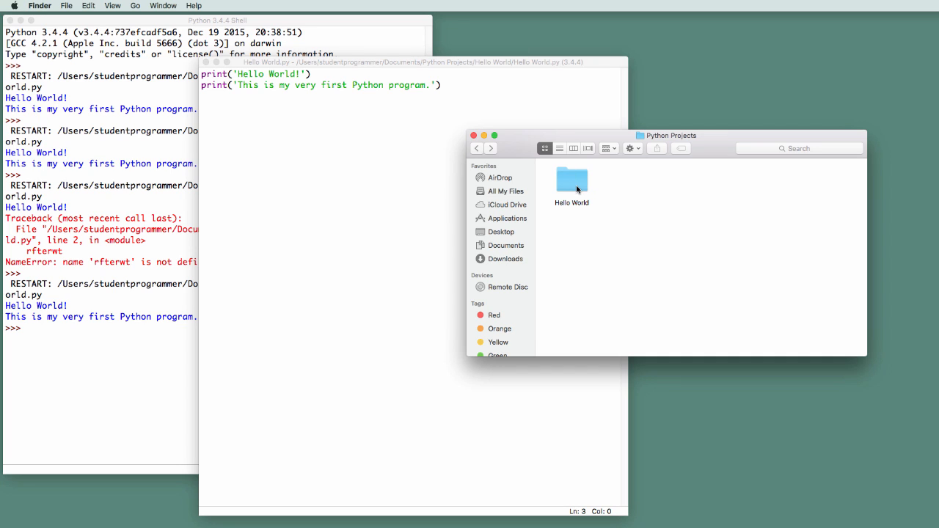
mouse_move(575, 193)
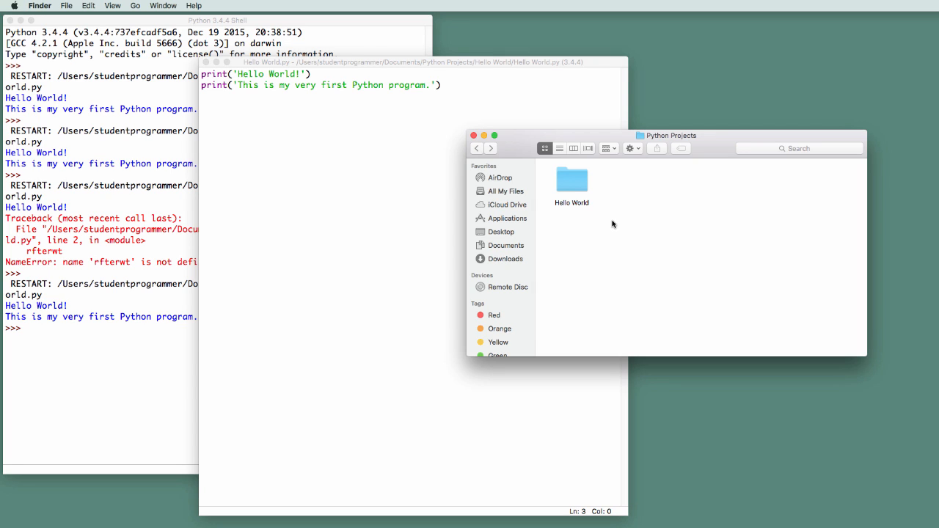
mouse_move(588, 250)
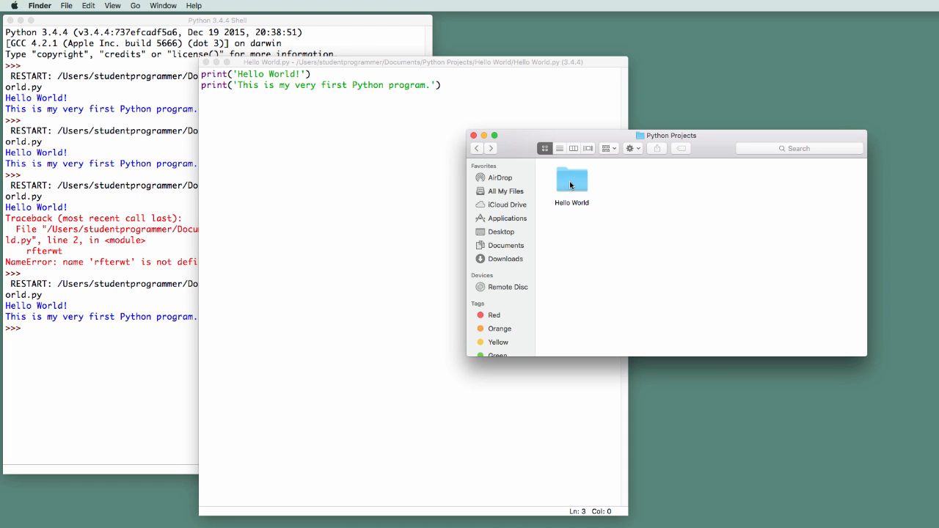
Compress the Hello World folder in Python Projects into Hello World.zip
click(572, 180)
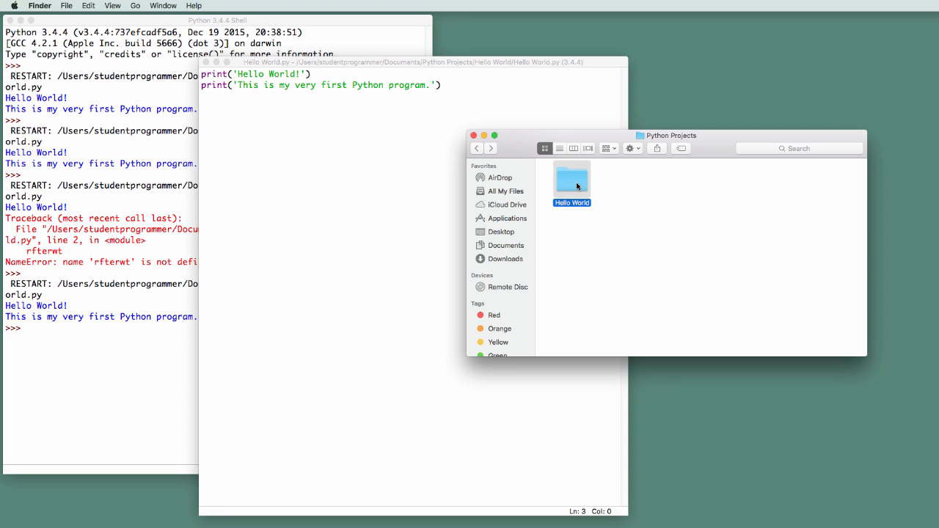
right_click(571, 180)
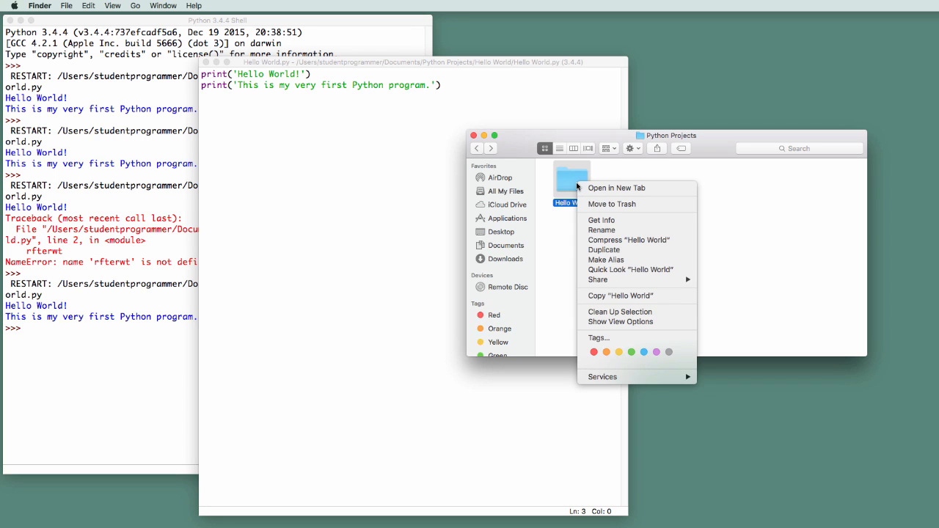
mouse_move(612, 212)
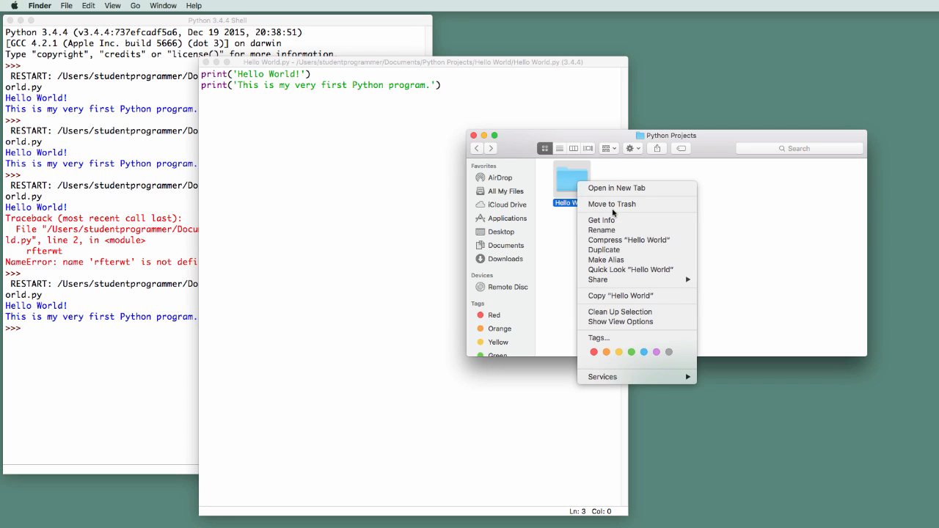
mouse_move(633, 242)
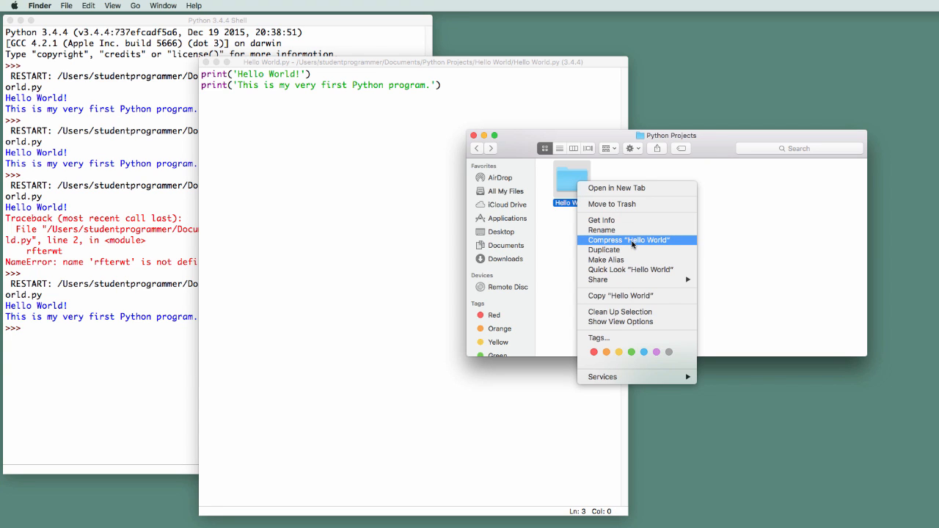
click(627, 239)
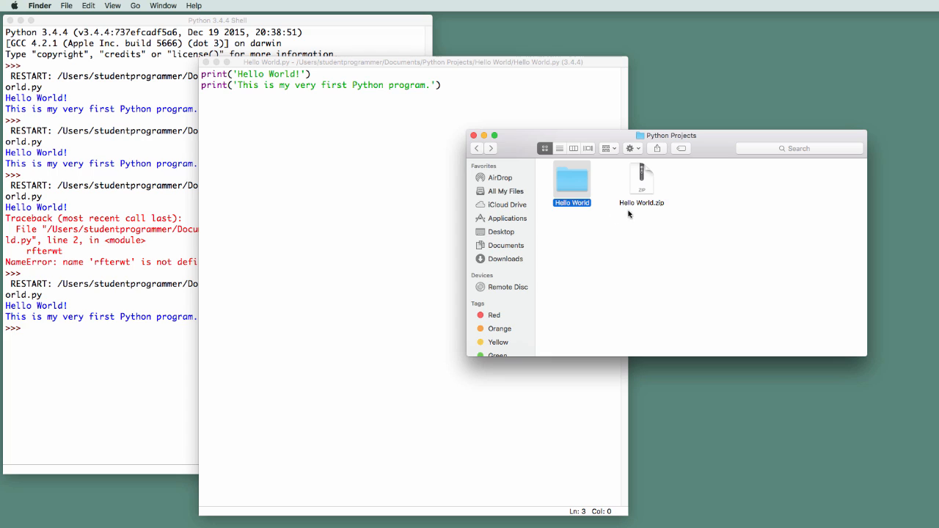
mouse_move(618, 203)
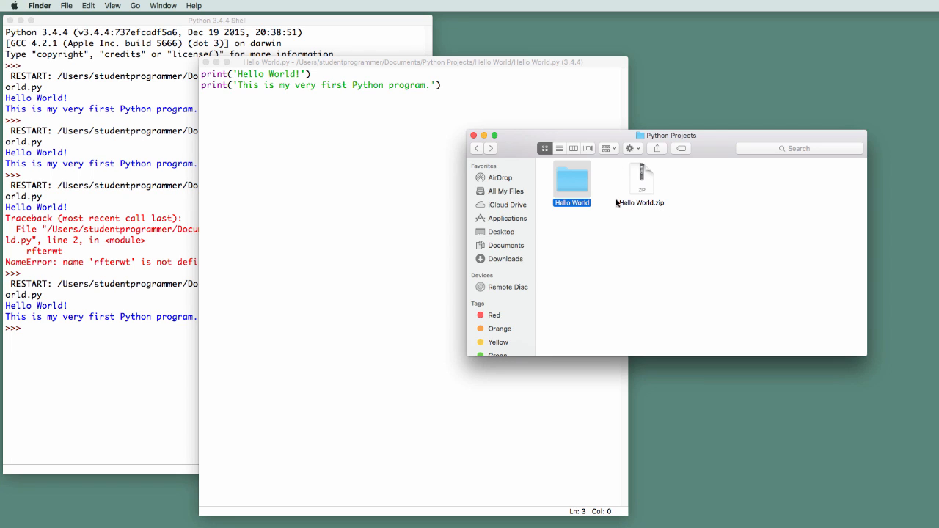